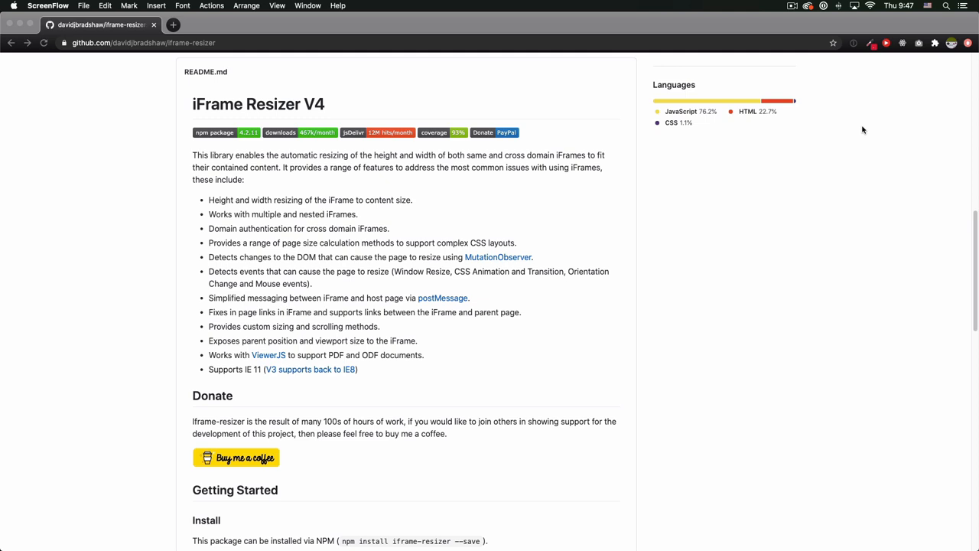
pyautogui.moveTo(590, 205)
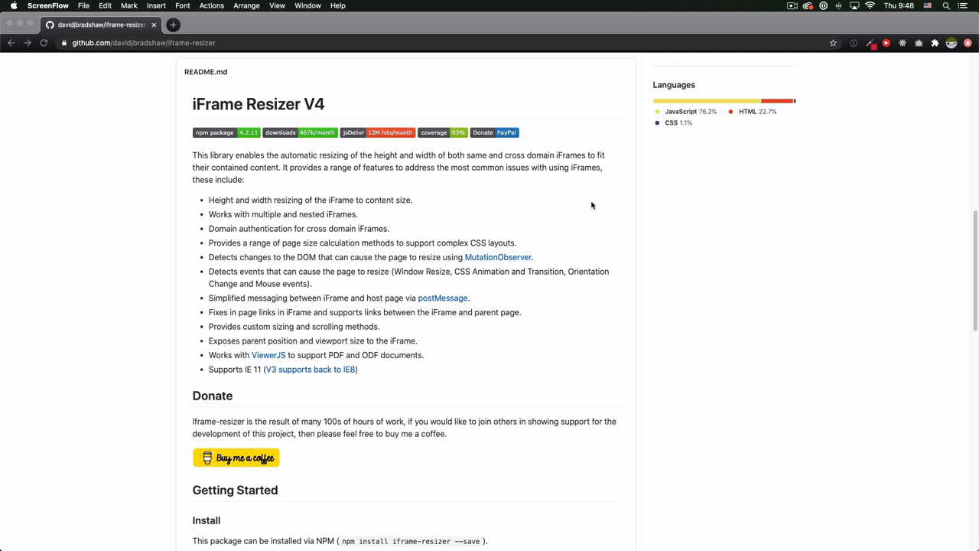
pyautogui.moveTo(600, 205)
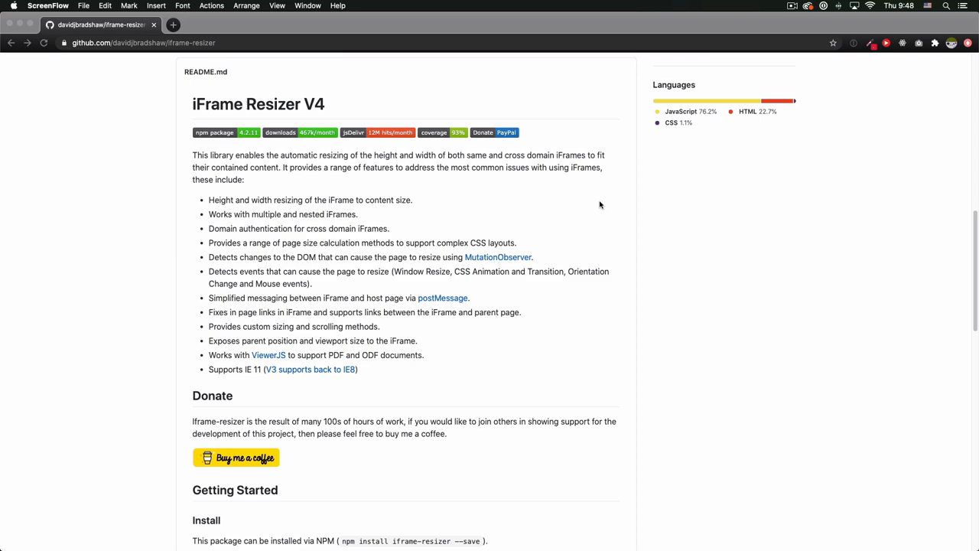
# - Scroll the iframe-resizer README down through the typical setup example to the API documentation and License
pyautogui.scroll(-3)
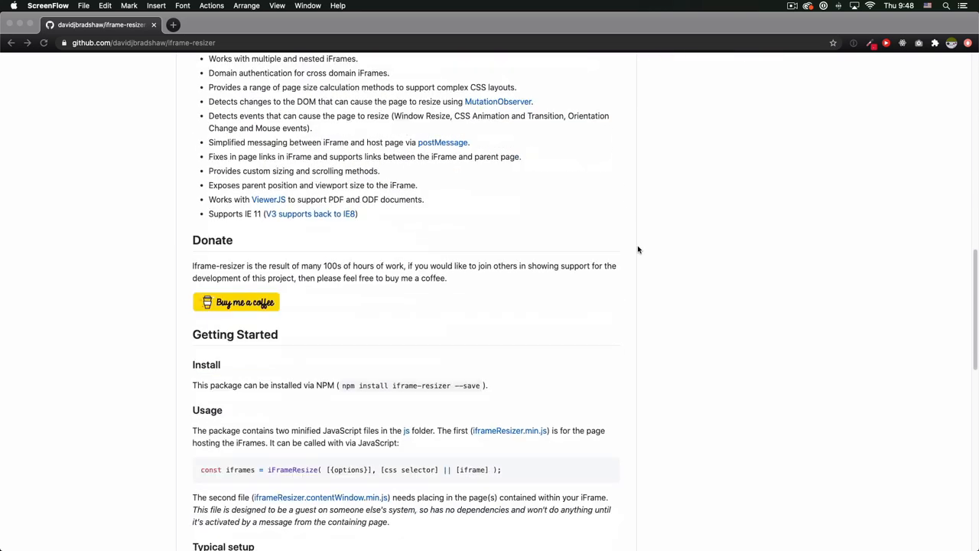
pyautogui.scroll(-3)
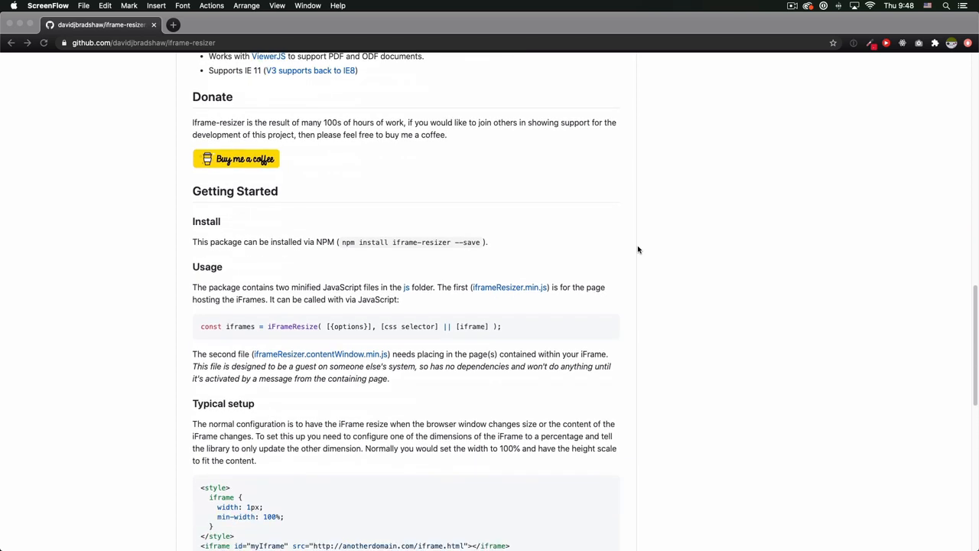
pyautogui.scroll(-3)
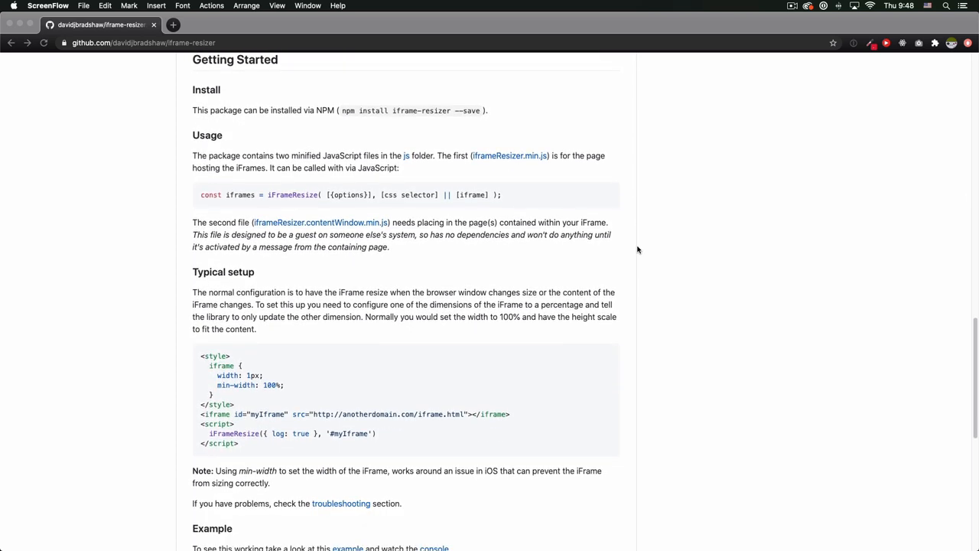
pyautogui.scroll(-3)
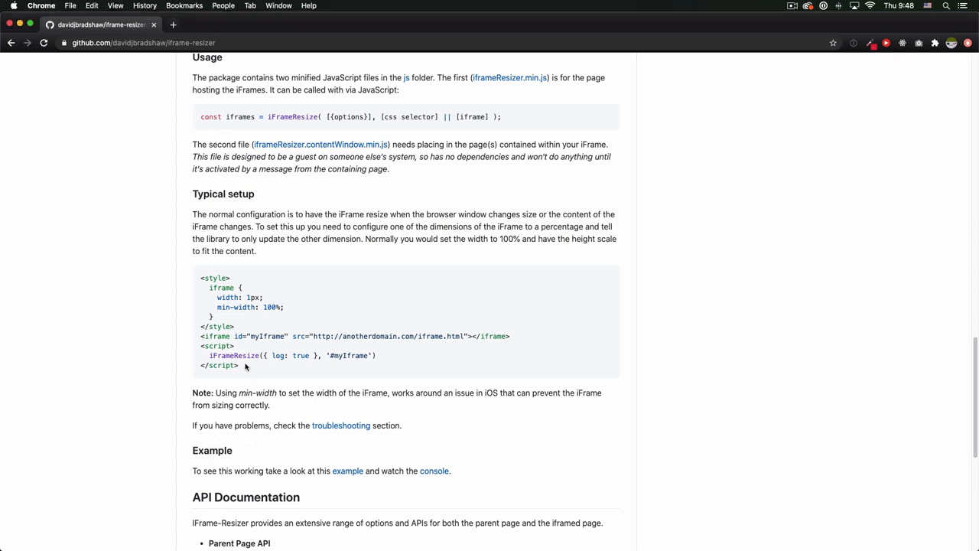
pyautogui.scroll(-3)
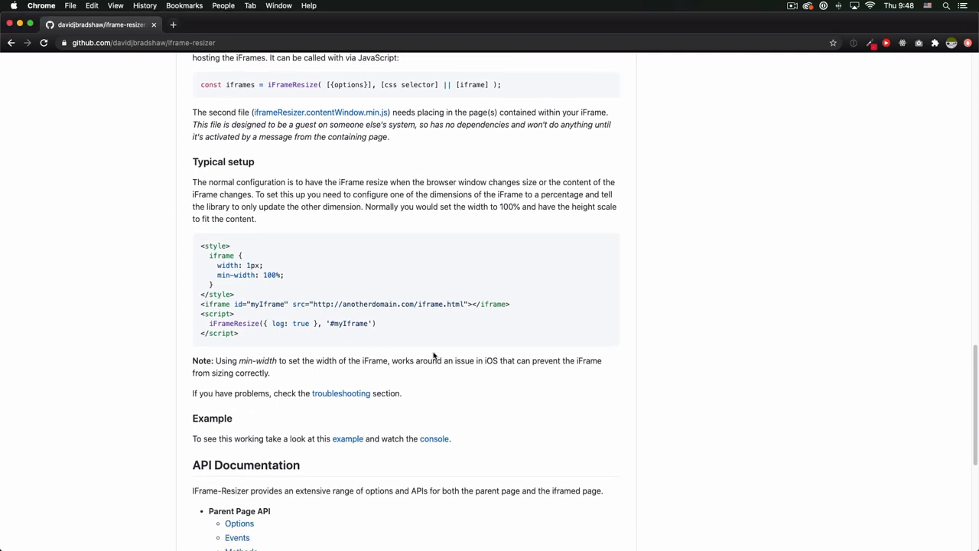
pyautogui.scroll(-3)
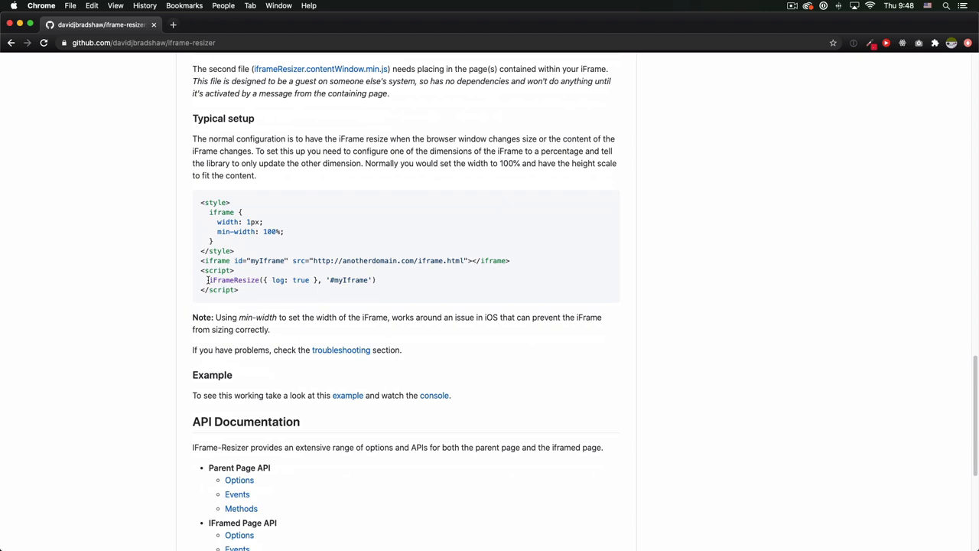
pyautogui.moveTo(386, 286)
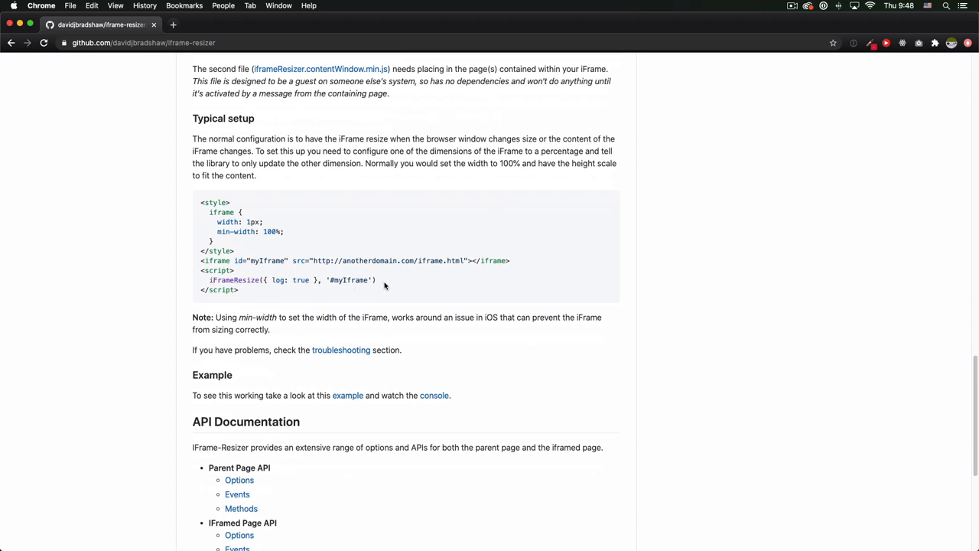
pyautogui.scroll(-3)
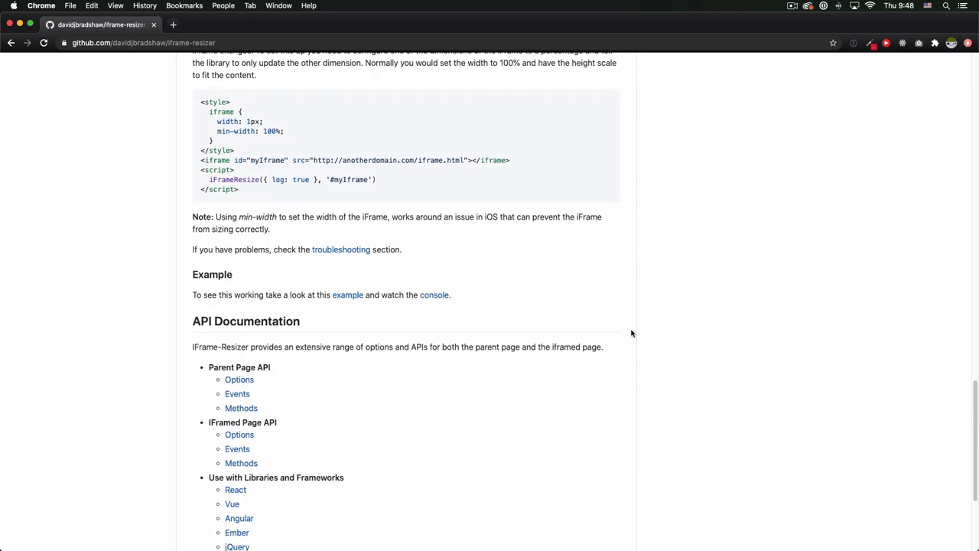
pyautogui.scroll(-3)
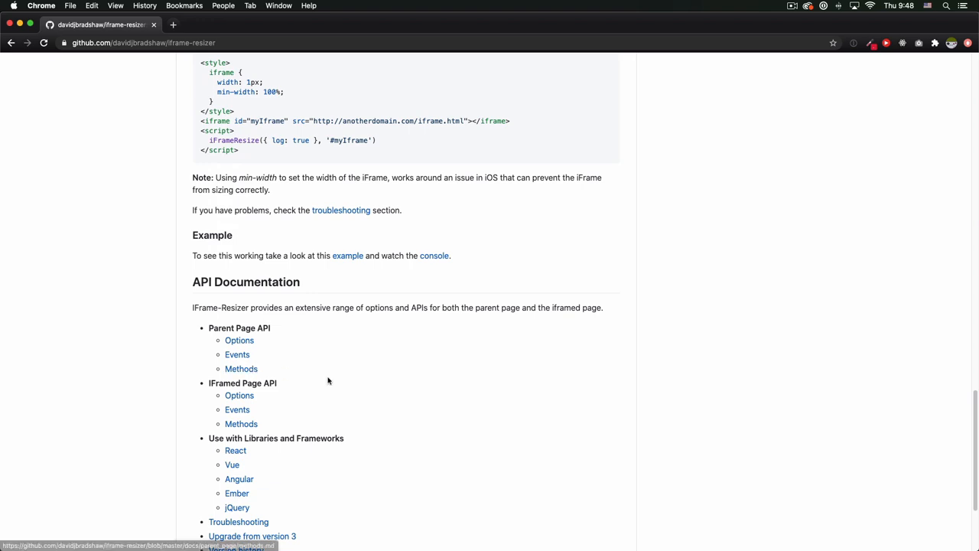
pyautogui.scroll(-3)
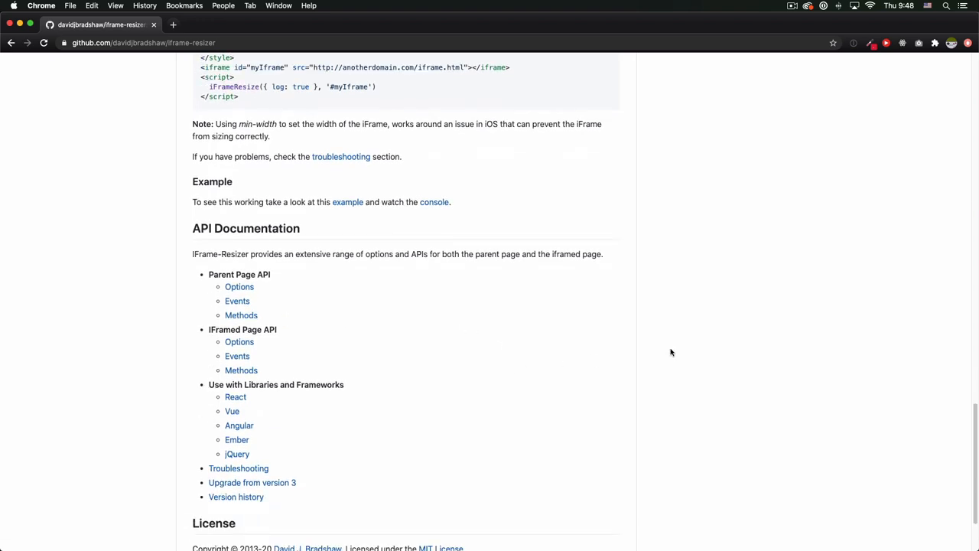
pyautogui.moveTo(634, 344)
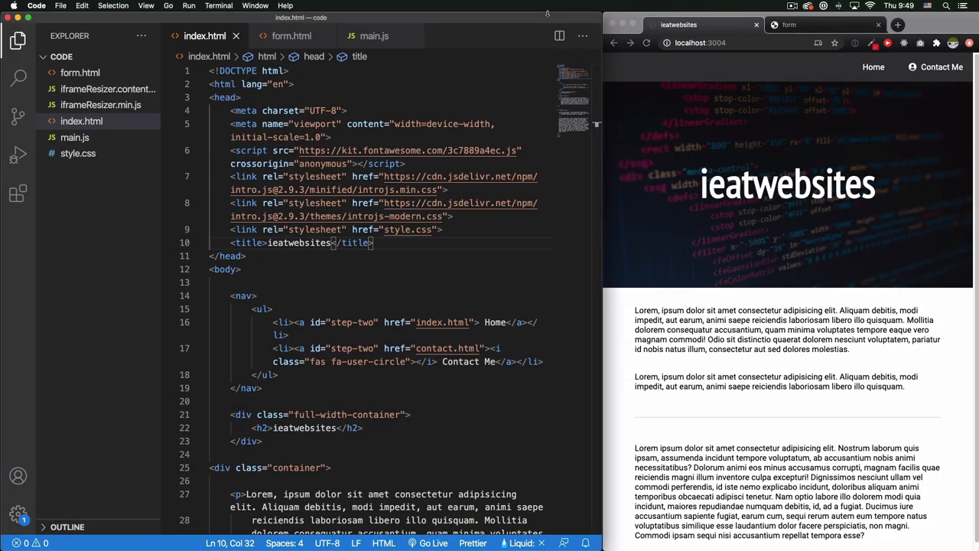
pyautogui.moveTo(736, 128)
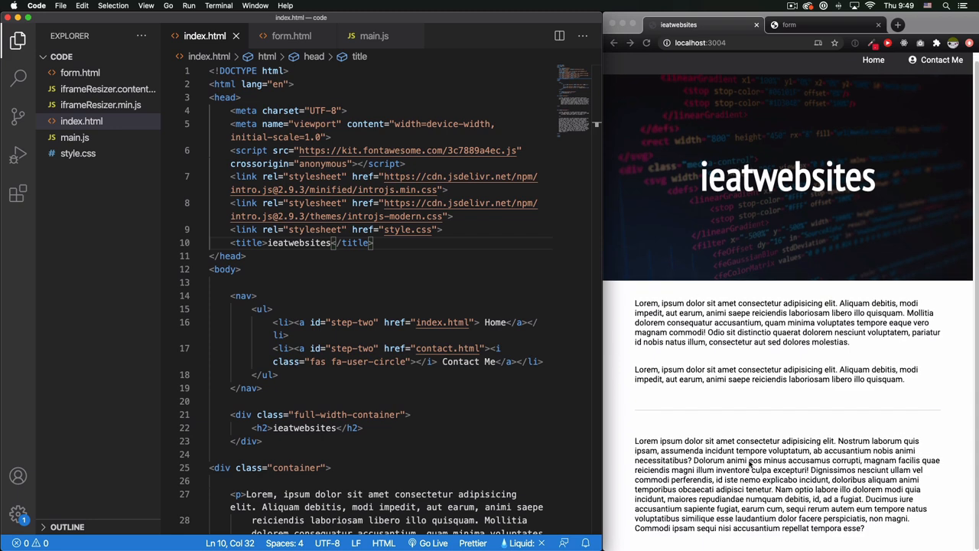
# - Switch the Chrome preview to the form tab showing the form.html login page
pyautogui.click(788, 24)
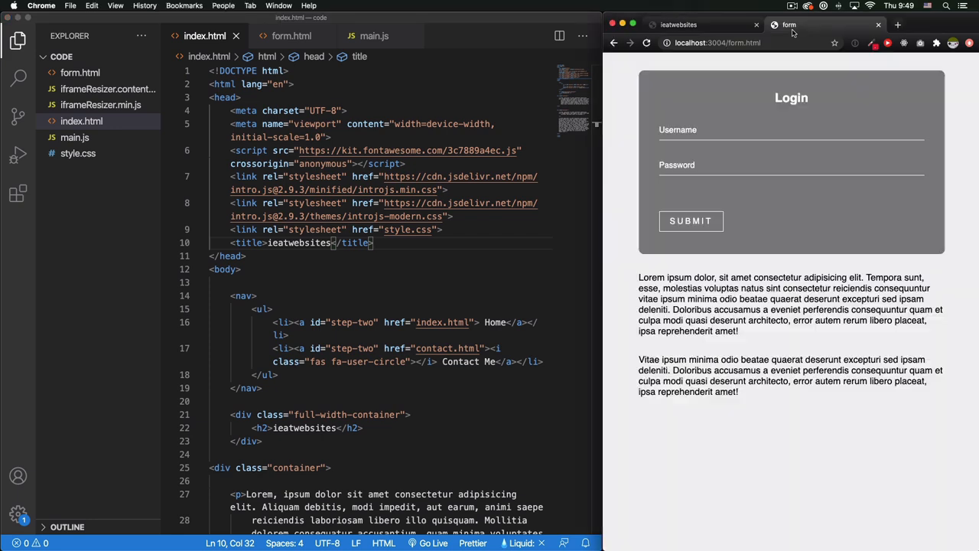
pyautogui.moveTo(739, 331)
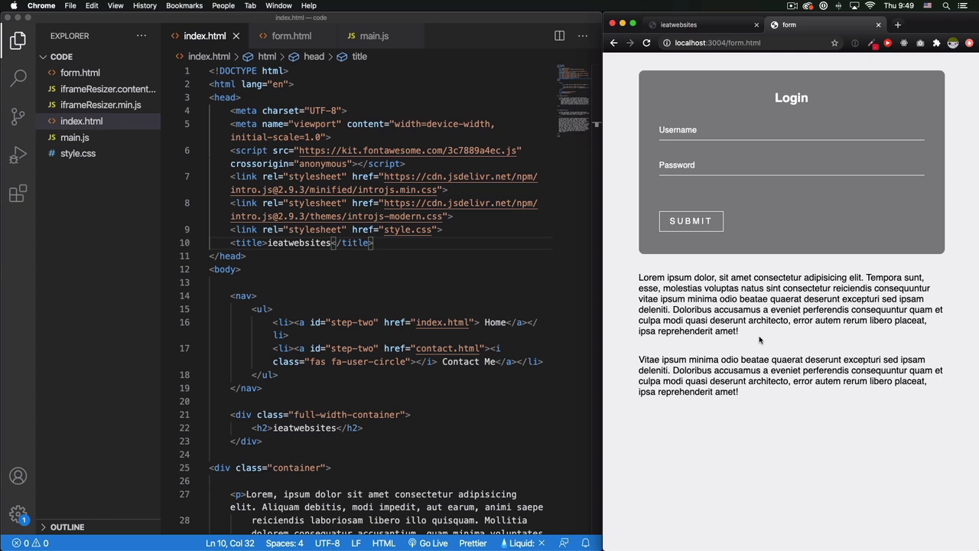
pyautogui.moveTo(722, 283)
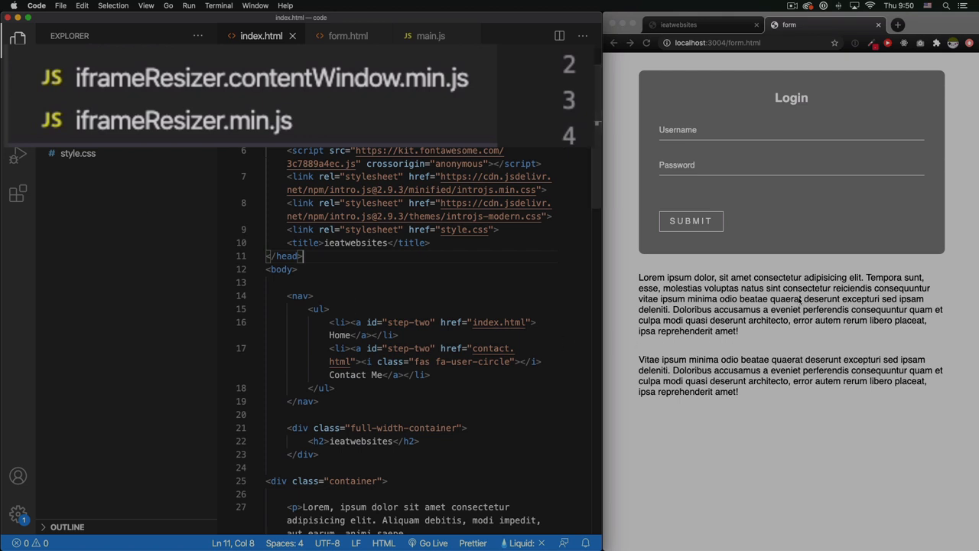
pyautogui.moveTo(829, 320)
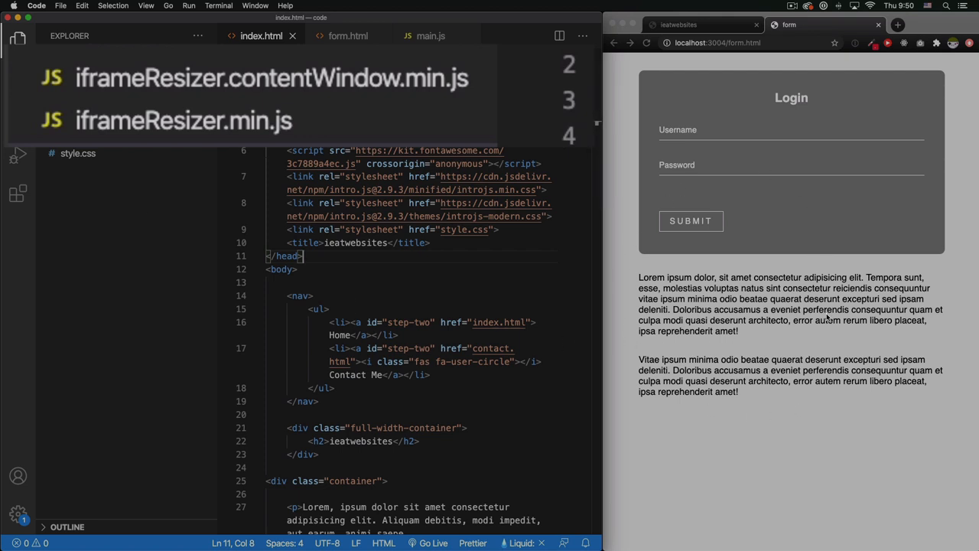
pyautogui.moveTo(370, 95)
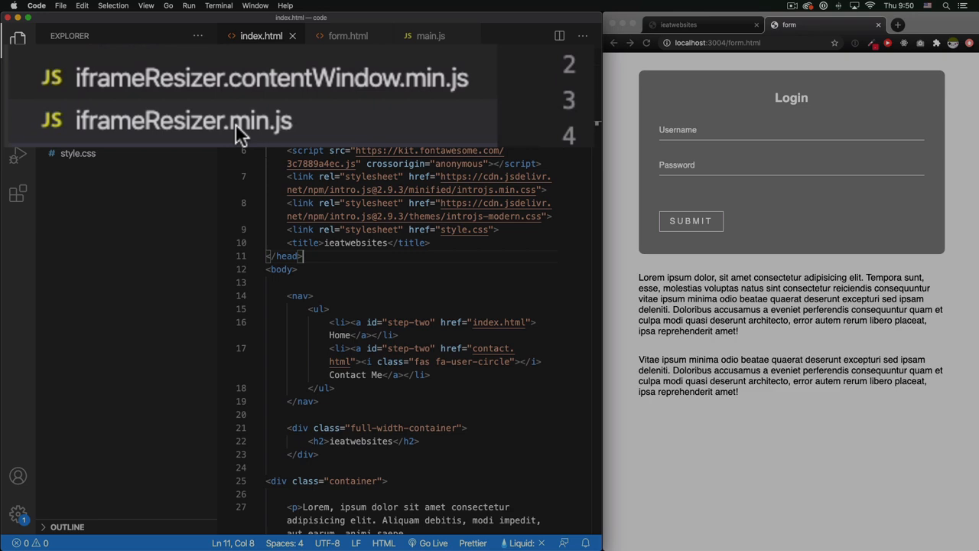
pyautogui.scroll(-3)
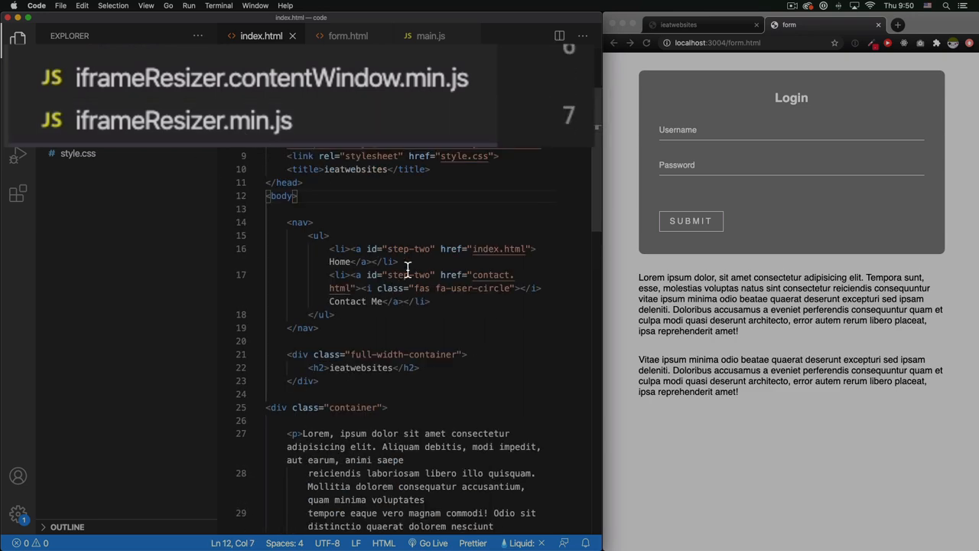
# - Add an iframe with src ./form.html after the container div in index.html
pyautogui.click(678, 24)
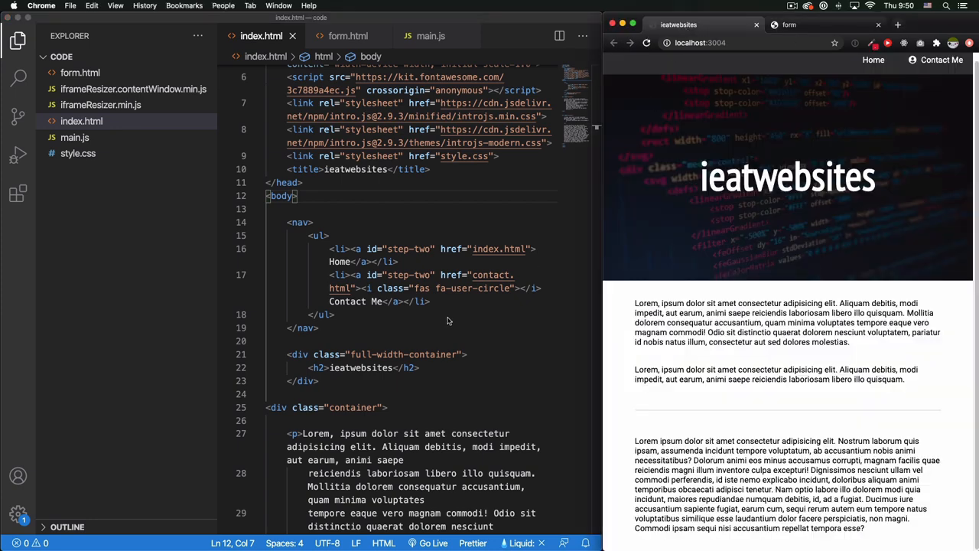
pyautogui.scroll(-3)
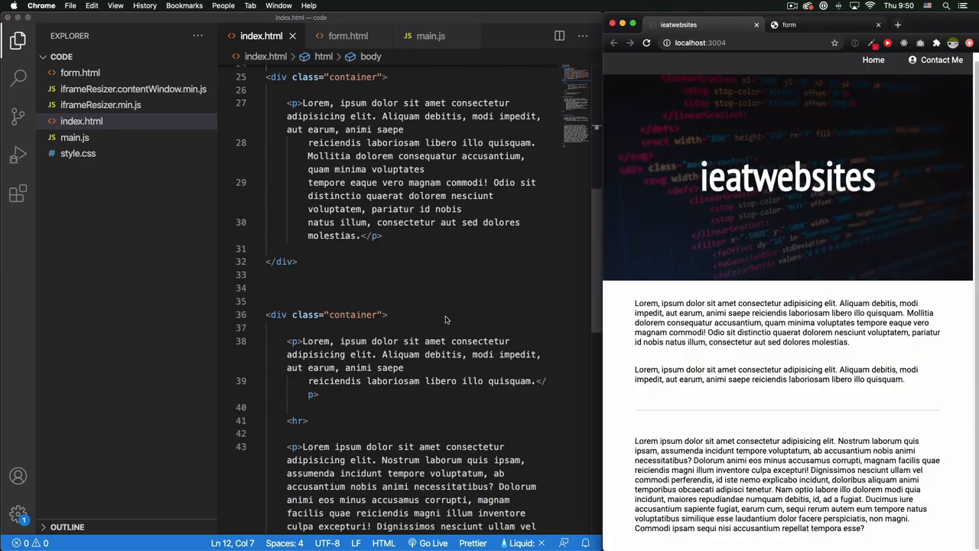
pyautogui.scroll(-3)
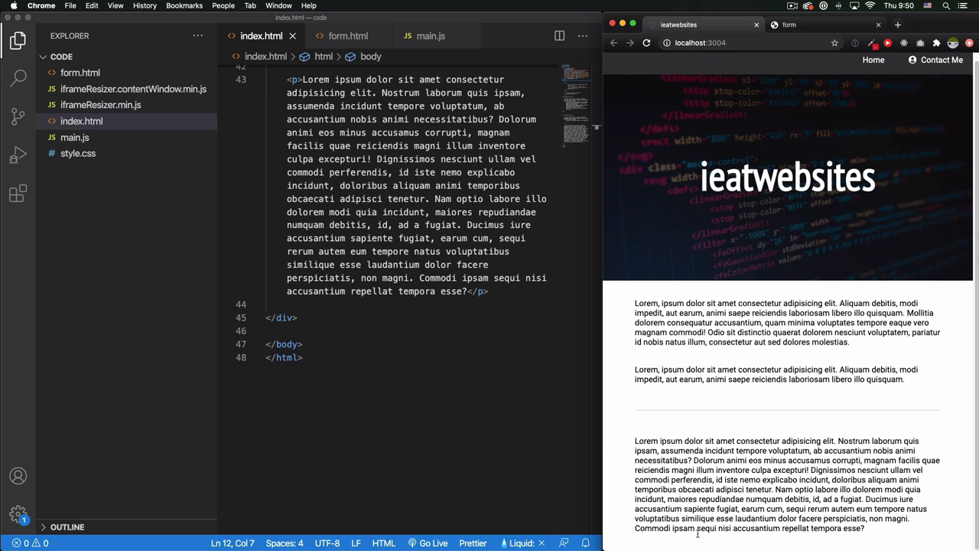
pyautogui.click(322, 317)
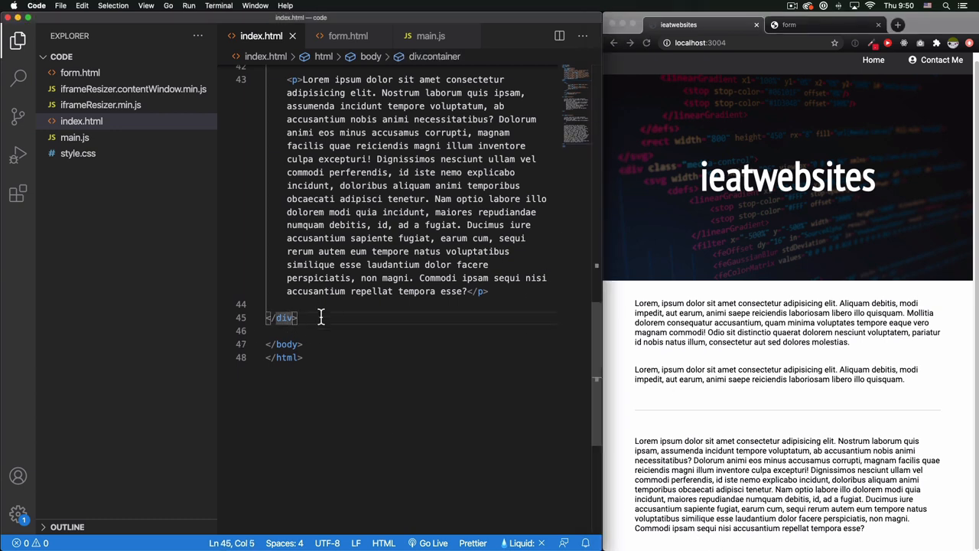
pyautogui.press('enter')
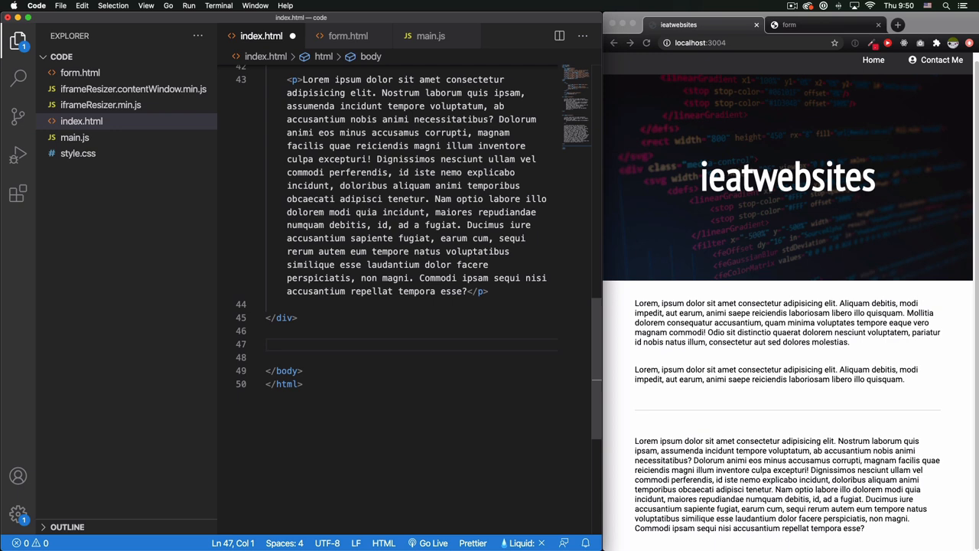
pyautogui.write('ifr')
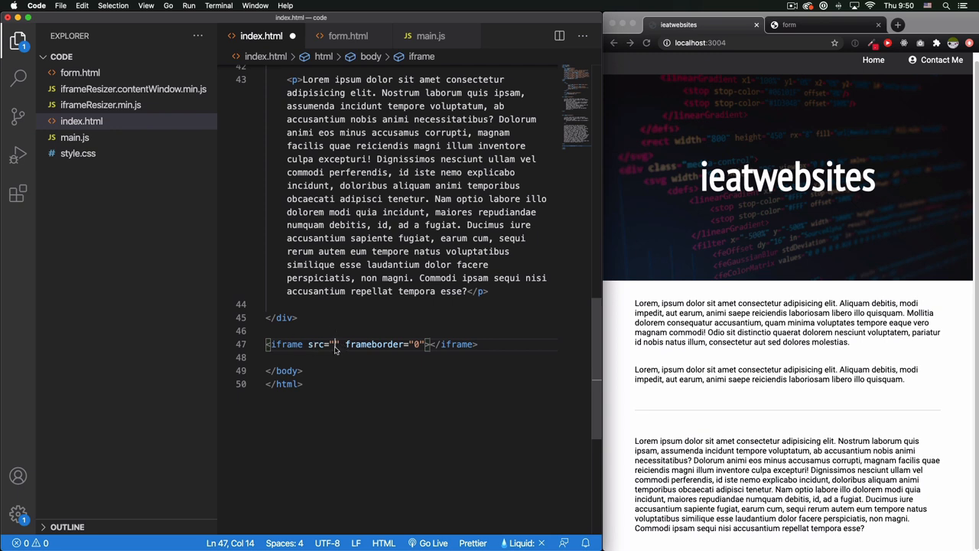
pyautogui.write('./')
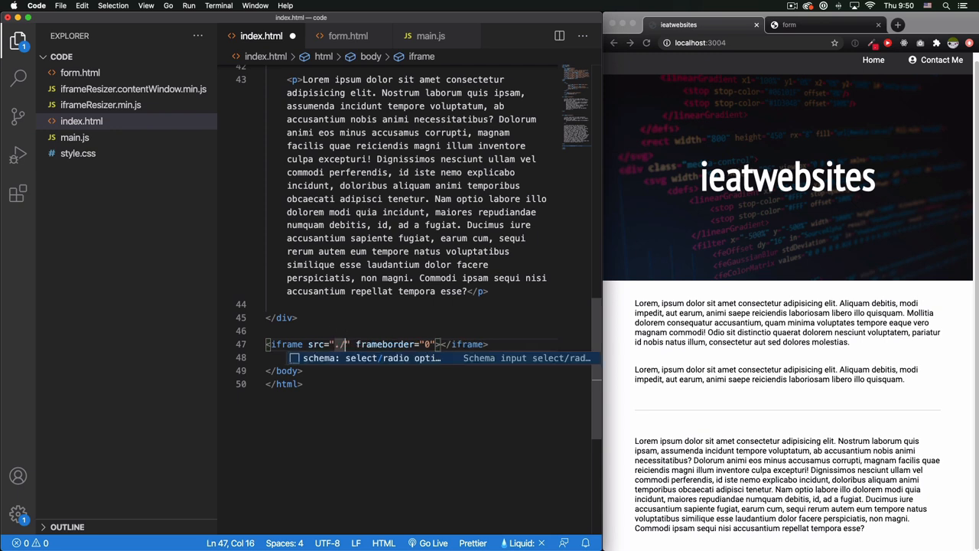
pyautogui.write('form.html')
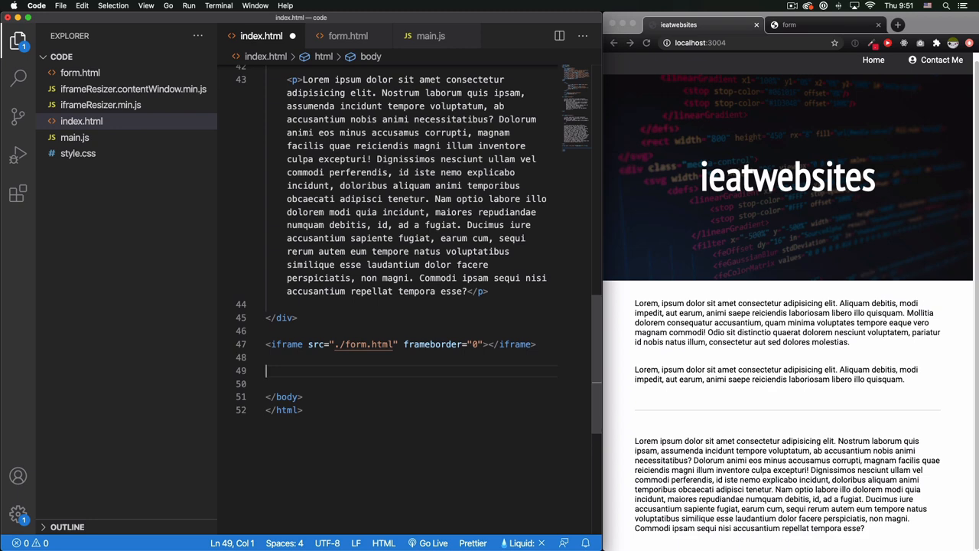
# - Add a script tag loading ./iframeResizer.min.js below the iframe
pyautogui.write('<script src=""></script>')
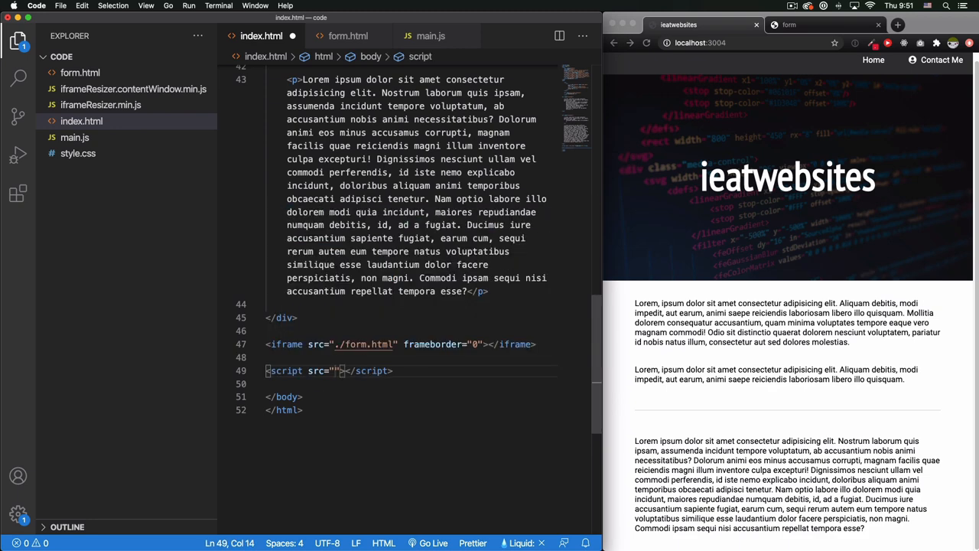
pyautogui.write('./iframeResizer.min.js')
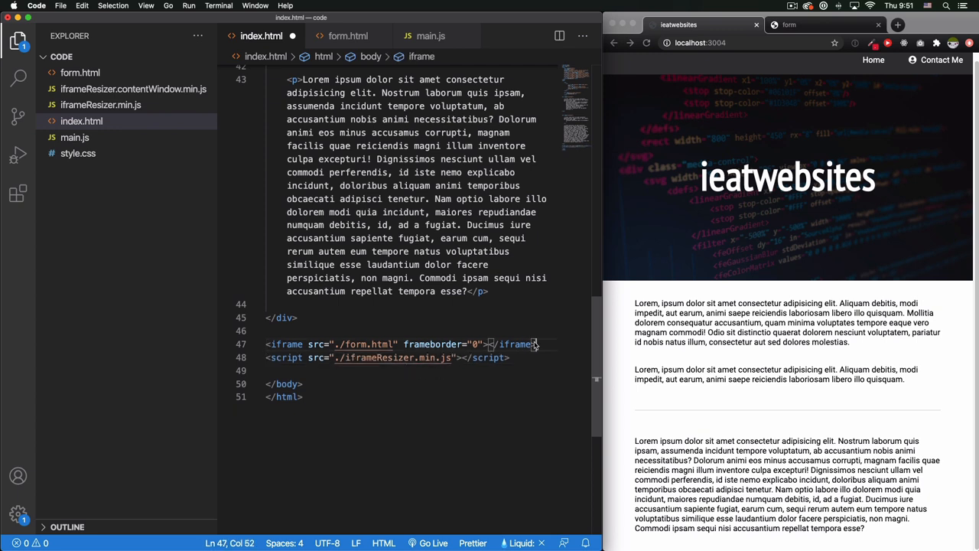
# - Save index.html and scroll the localhost:3004 page to the cramped iframe holding the login form
pyautogui.press('enter')
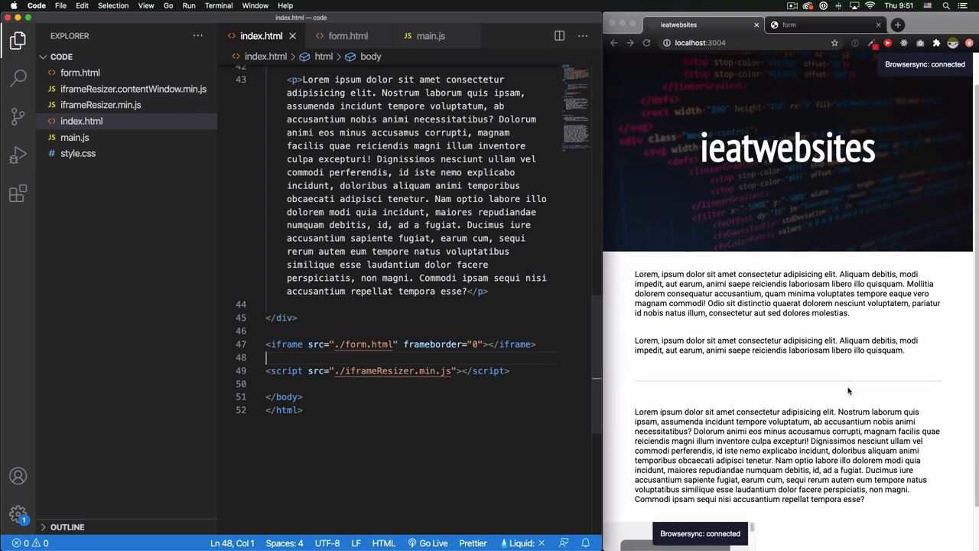
pyautogui.scroll(-3)
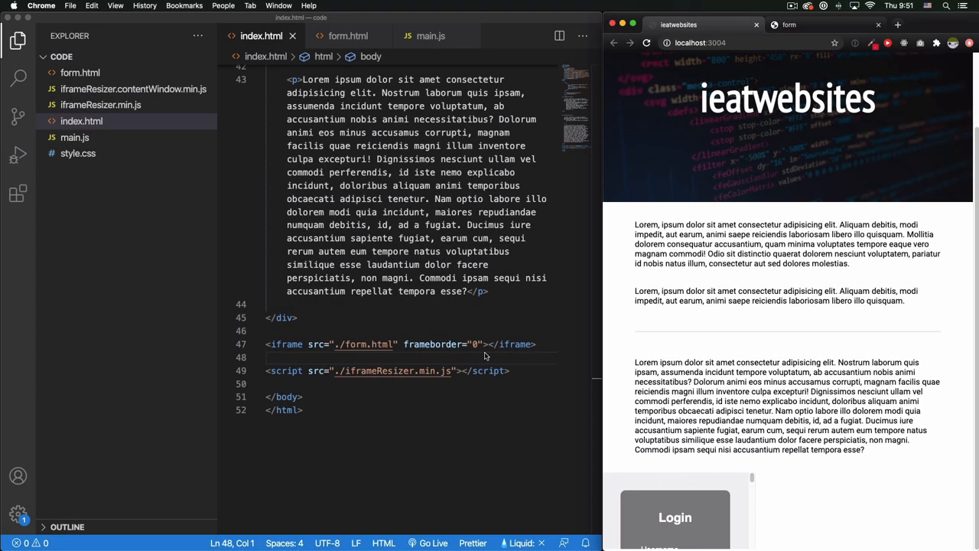
pyautogui.scroll(-3)
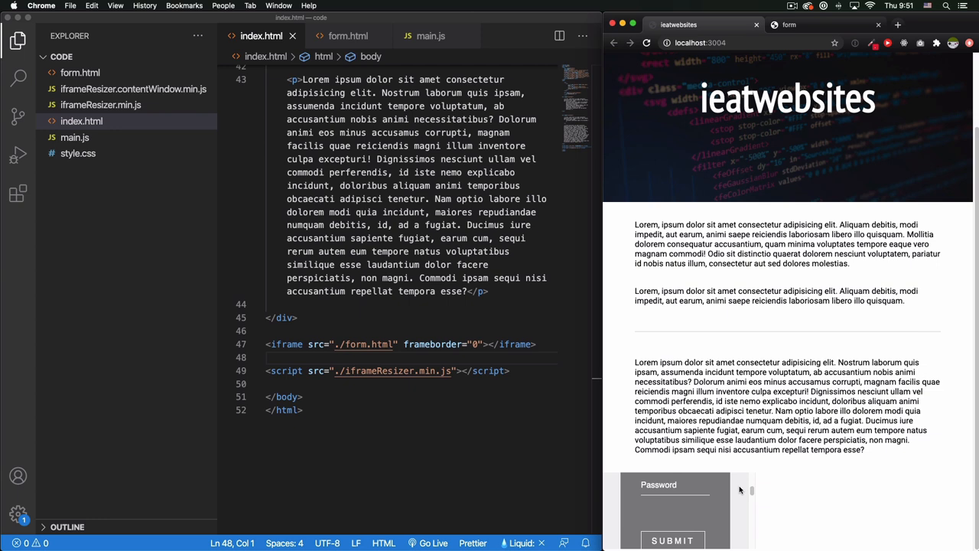
pyautogui.scroll(-3)
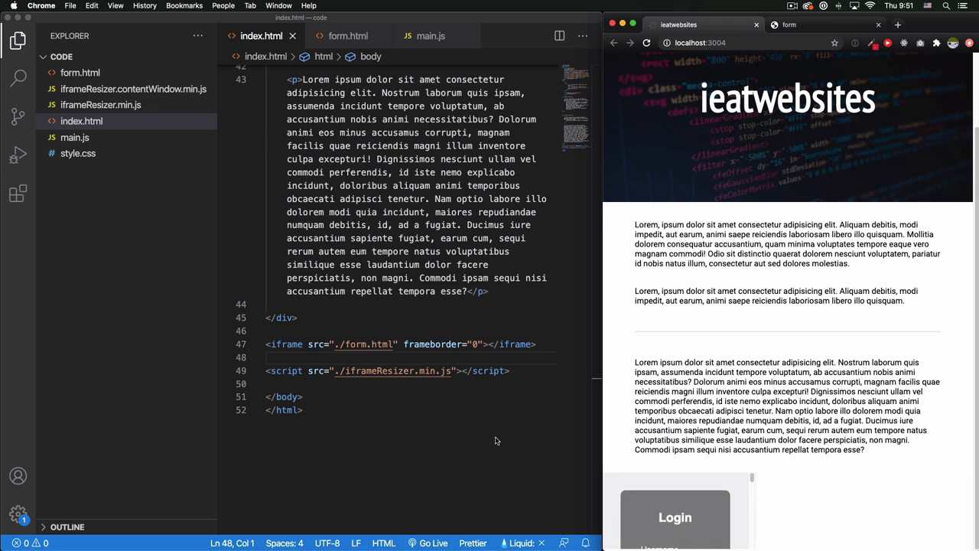
# - Add a script loading ./iframeResizer.contentWindow.min.js before </body> in form.html, then return to index.html
pyautogui.click(511, 372)
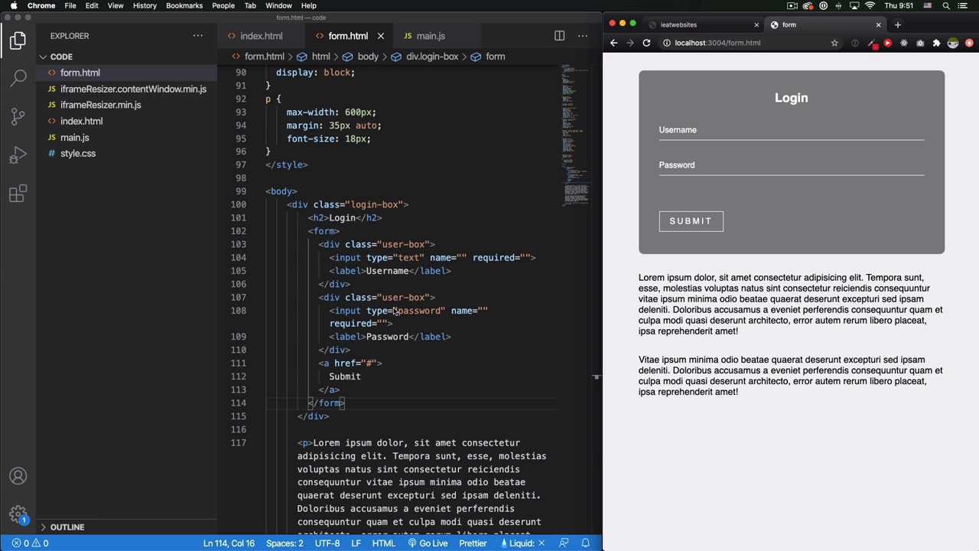
pyautogui.scroll(-3)
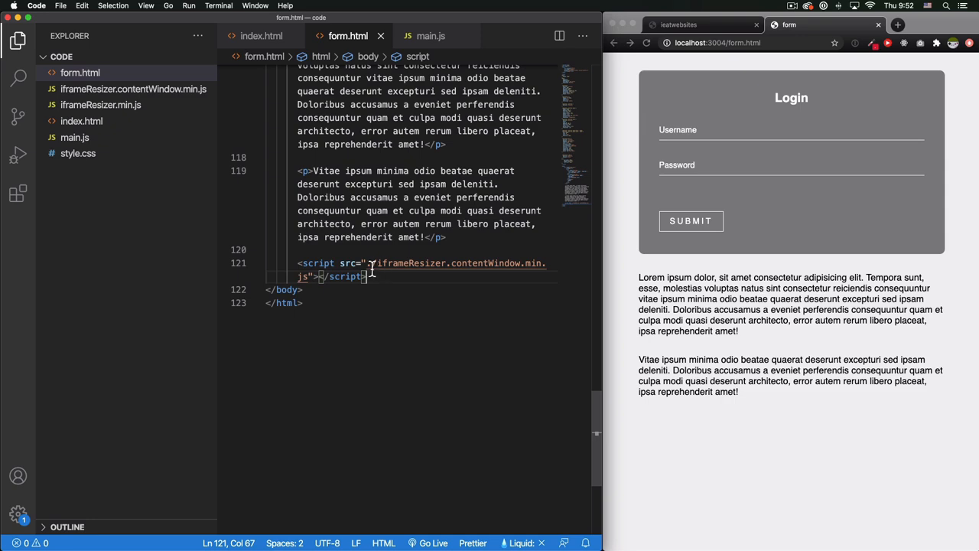
pyautogui.moveTo(455, 263)
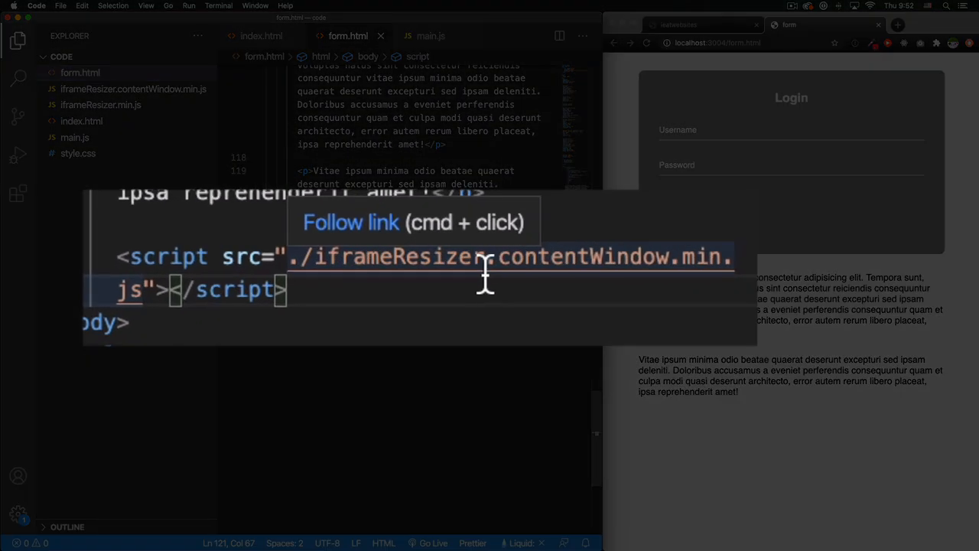
pyautogui.moveTo(191, 317)
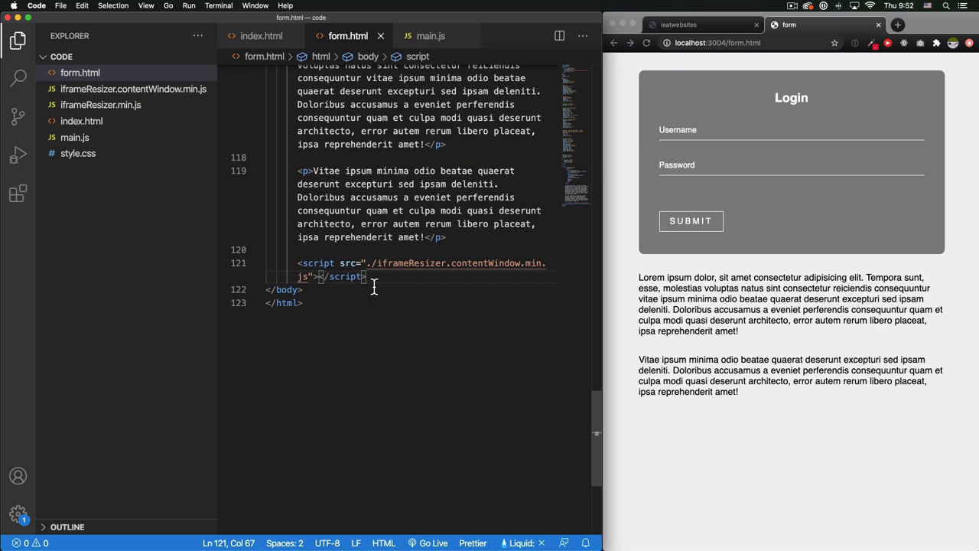
pyautogui.moveTo(373, 286)
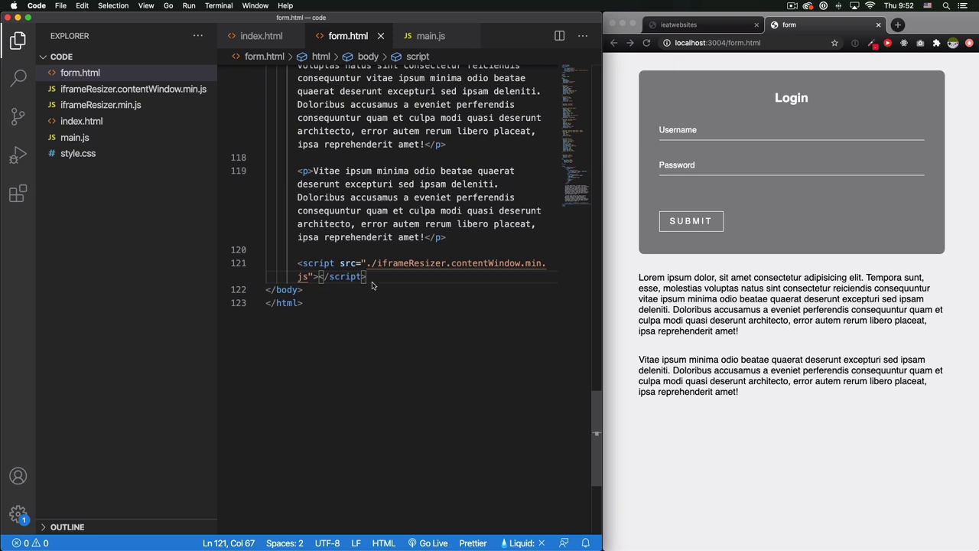
pyautogui.moveTo(367, 275); pyautogui.dragTo(352, 276)
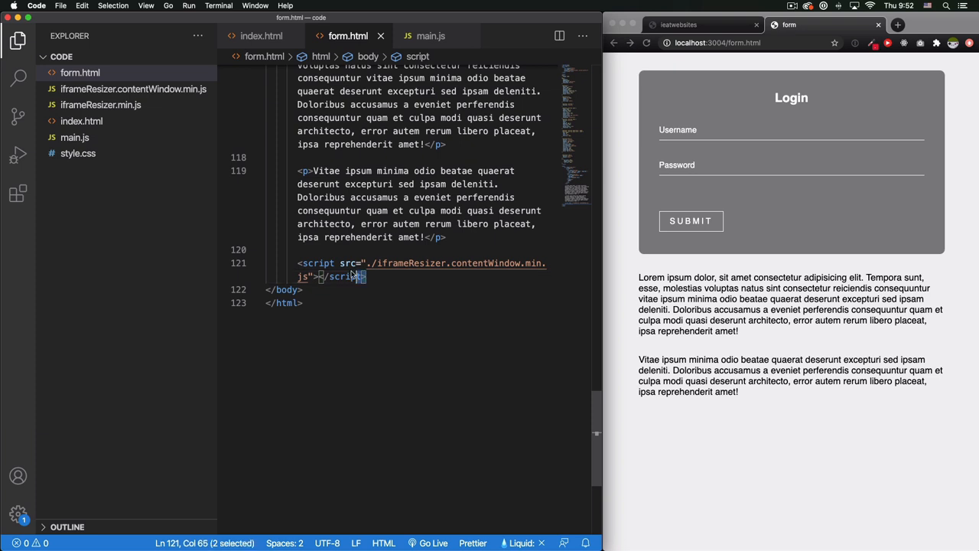
pyautogui.click(389, 277)
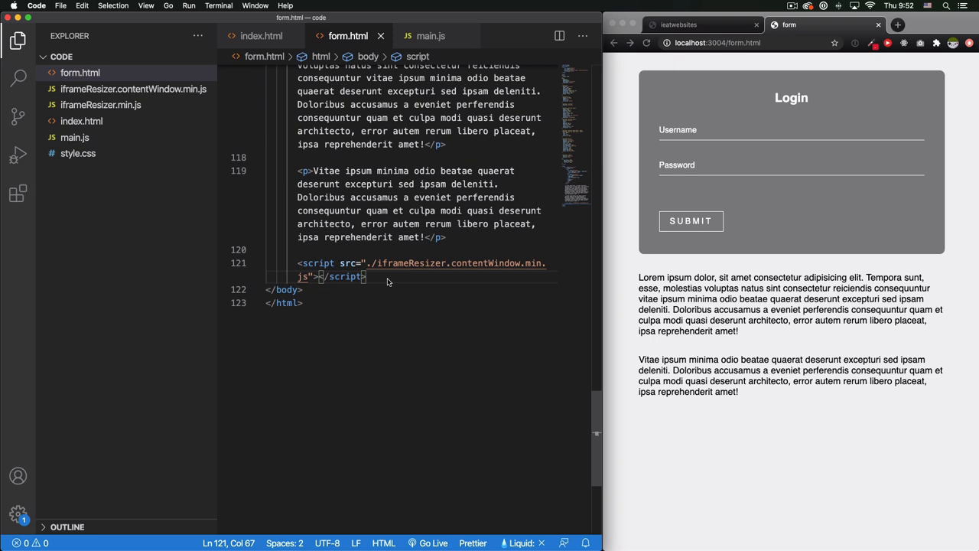
pyautogui.moveTo(452, 306)
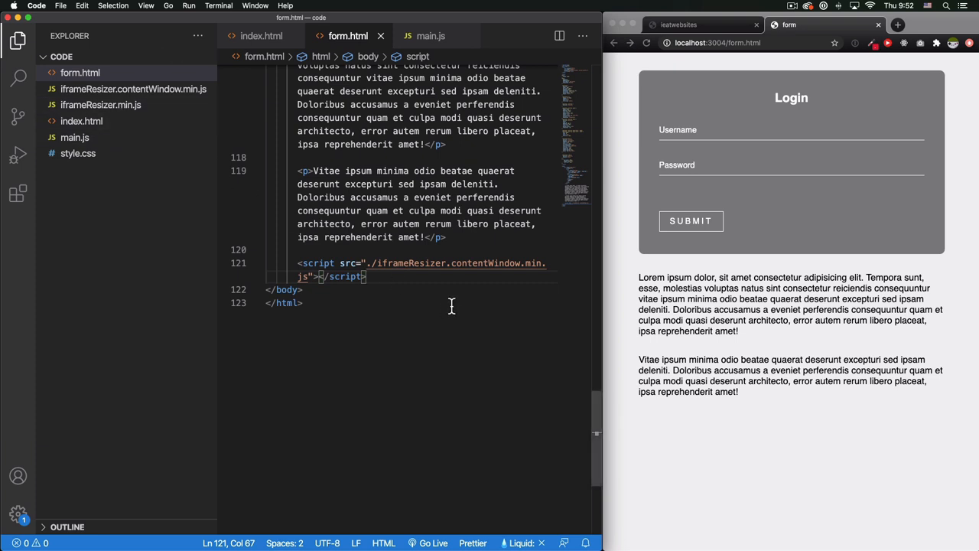
pyautogui.moveTo(450, 306)
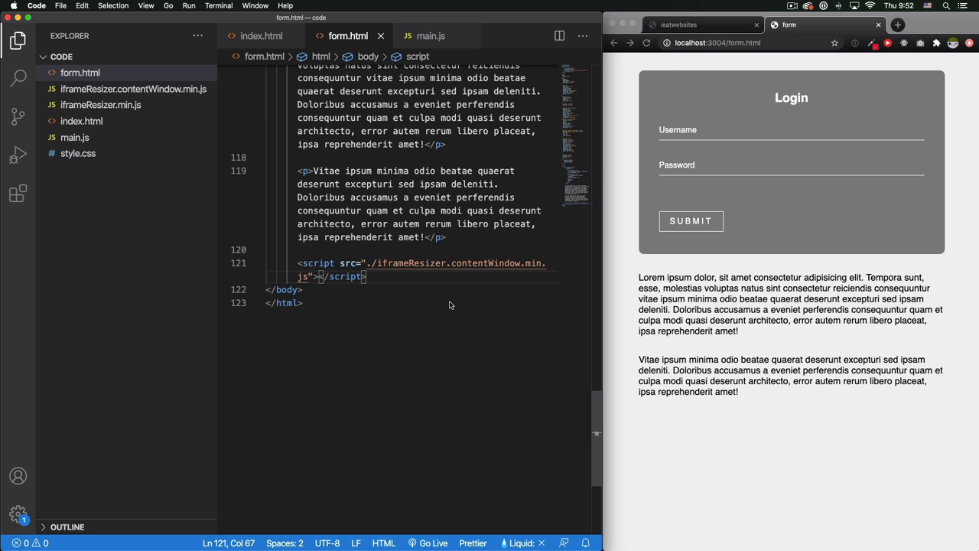
pyautogui.moveTo(410, 284)
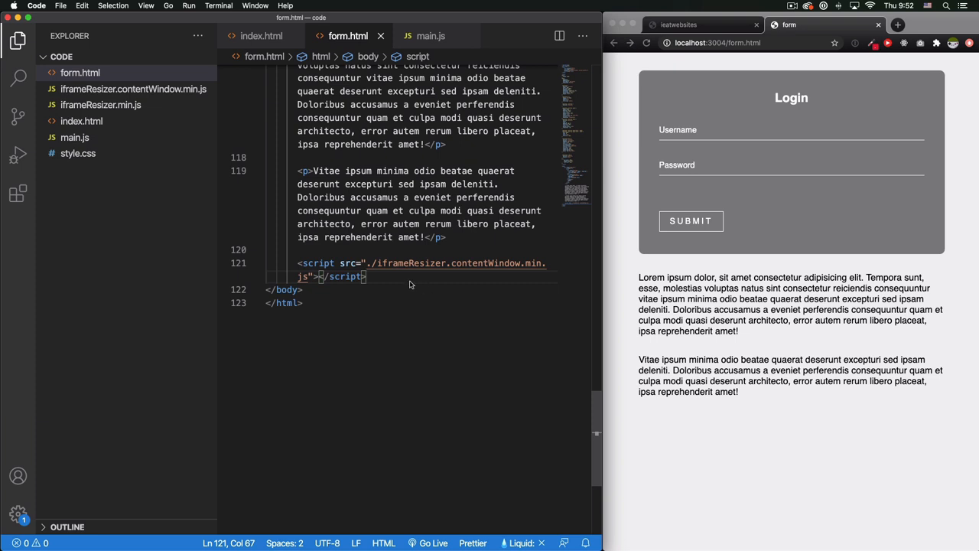
pyautogui.moveTo(374, 264)
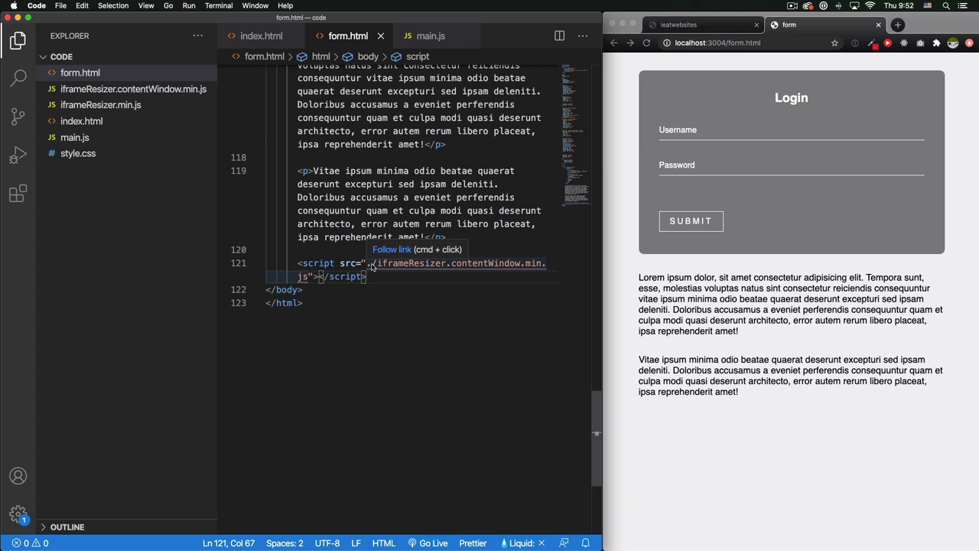
pyautogui.click(261, 37)
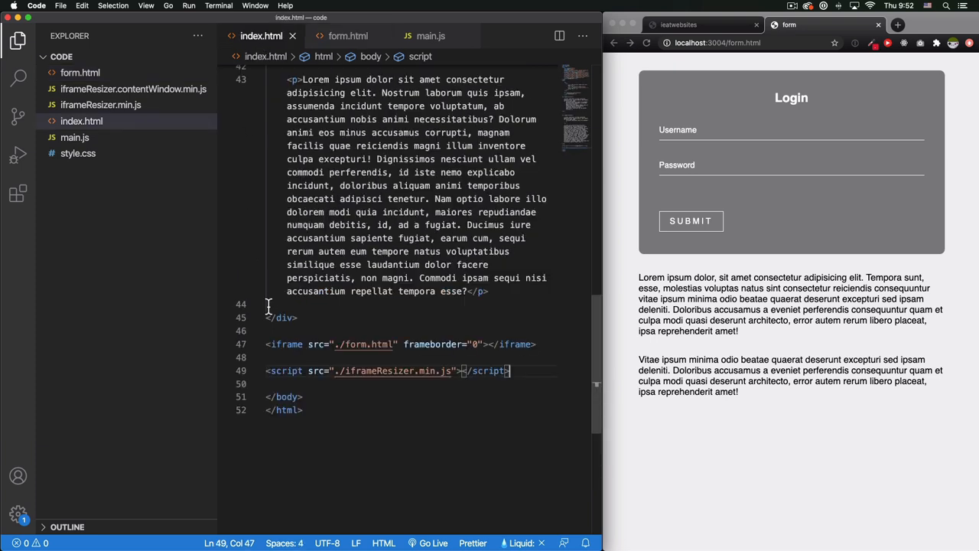
# - Add <script src="./main.js"></script> after the iframeResizer script in index.html and bring up main.js
pyautogui.click(266, 358)
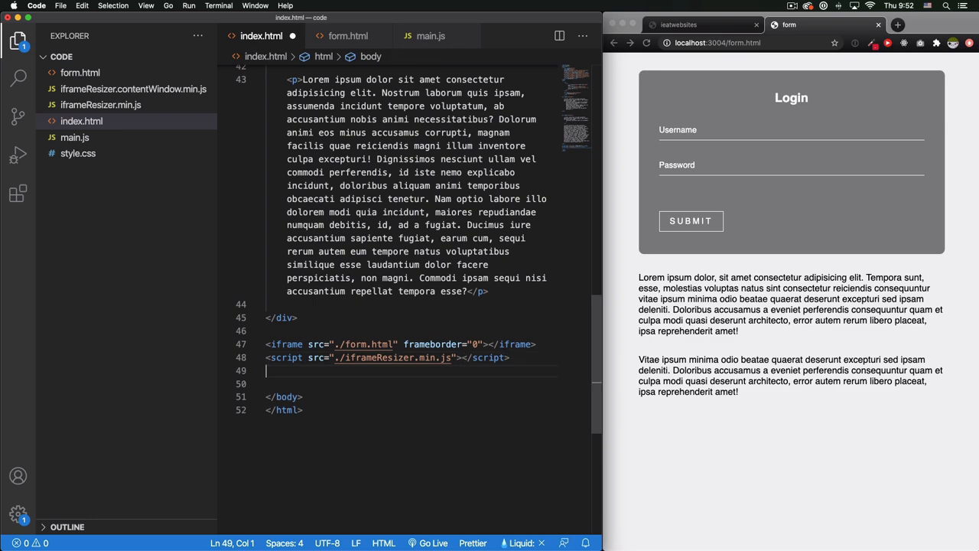
pyautogui.write('scr')
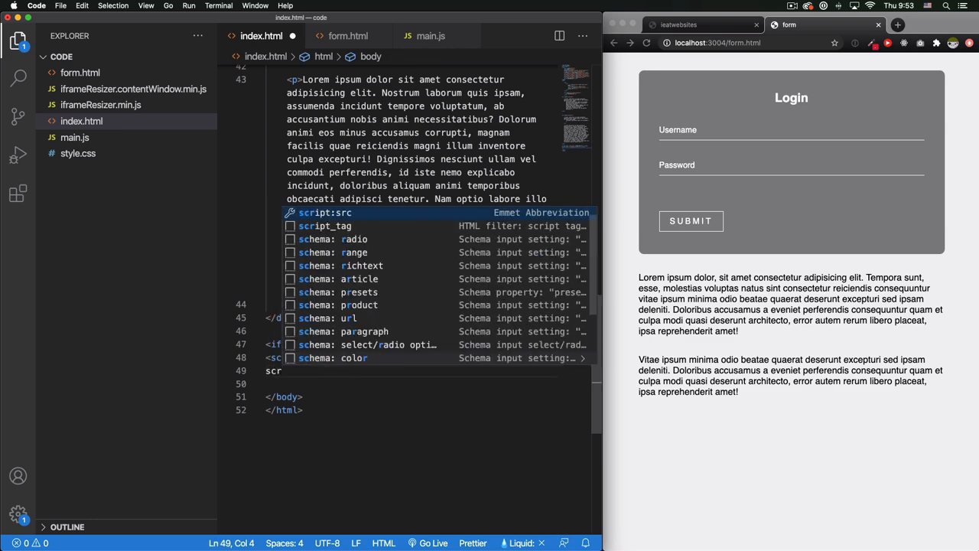
pyautogui.write('ipt src="./"></script>')
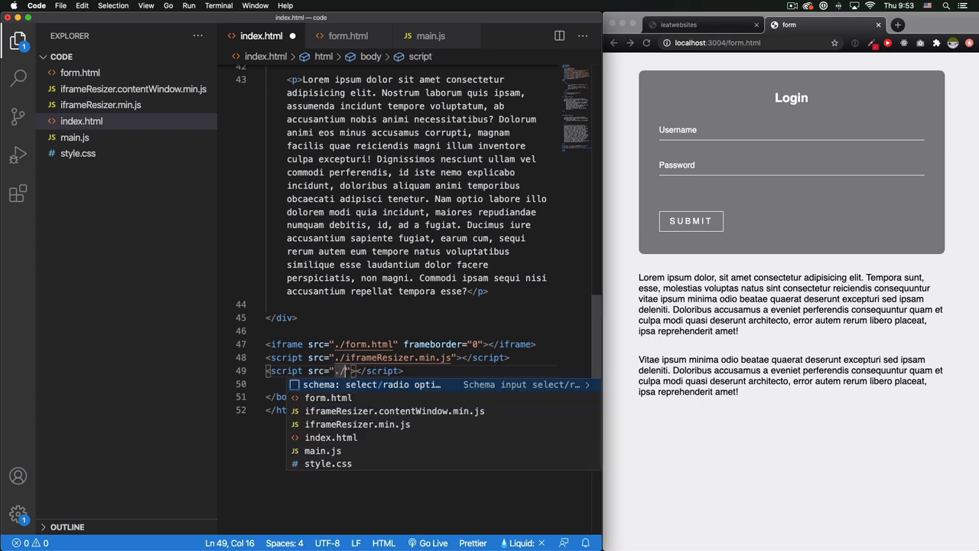
pyautogui.write('im')
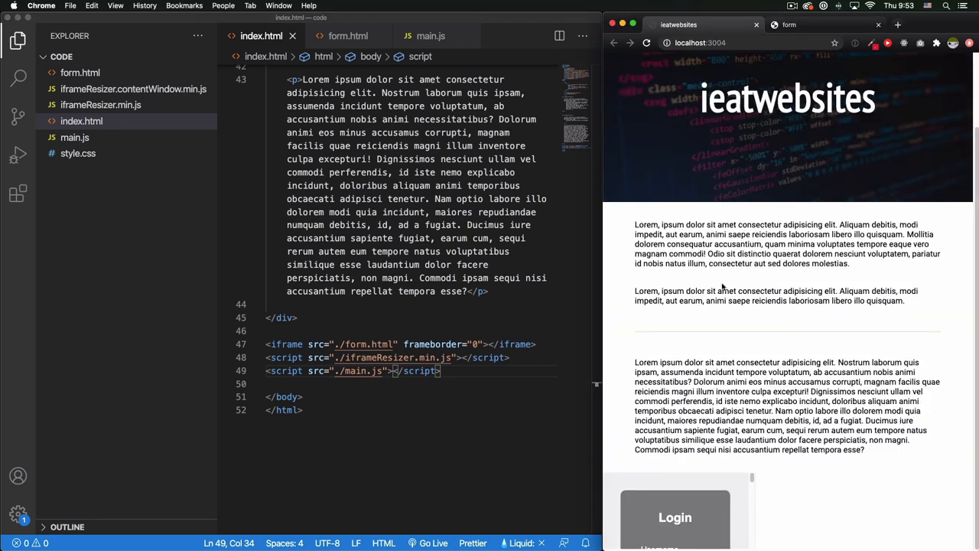
pyautogui.moveTo(420, 36)
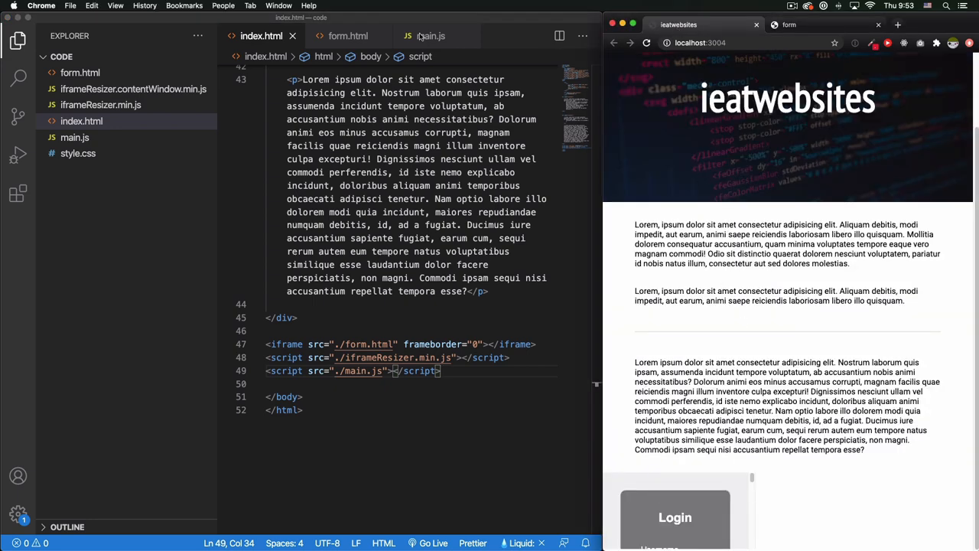
pyautogui.click(430, 37)
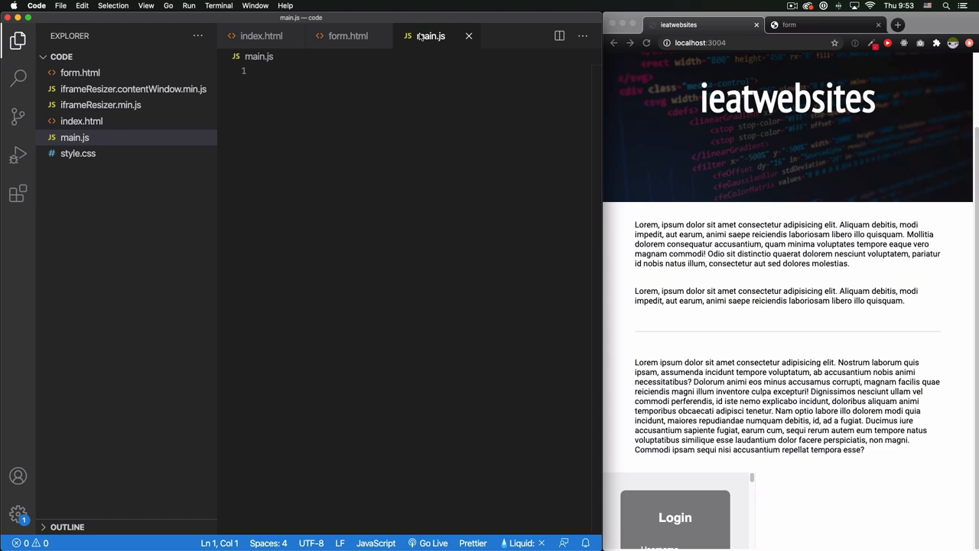
# - Write iFrameResize({ log: true }, '') in main.js, then return to index.html
pyautogui.click(266, 70)
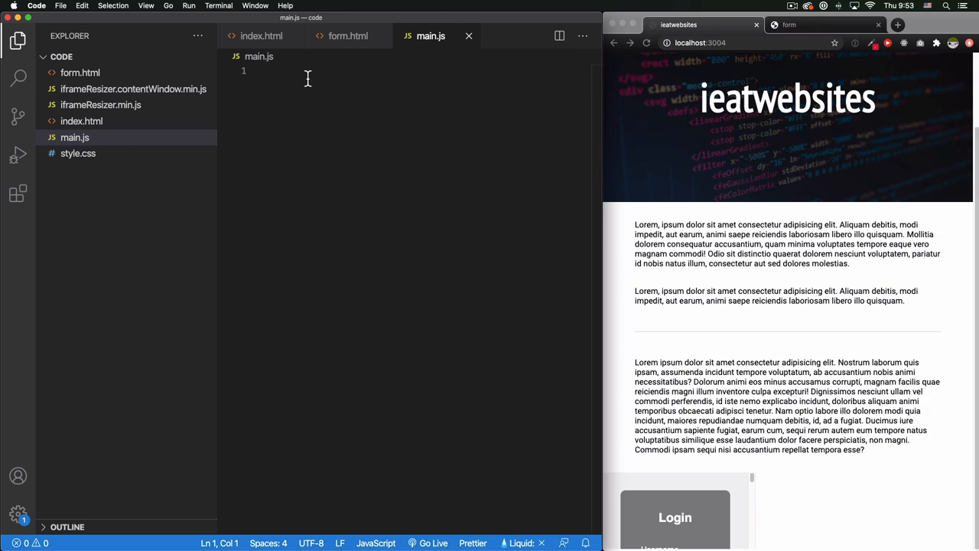
pyautogui.write('iframe')
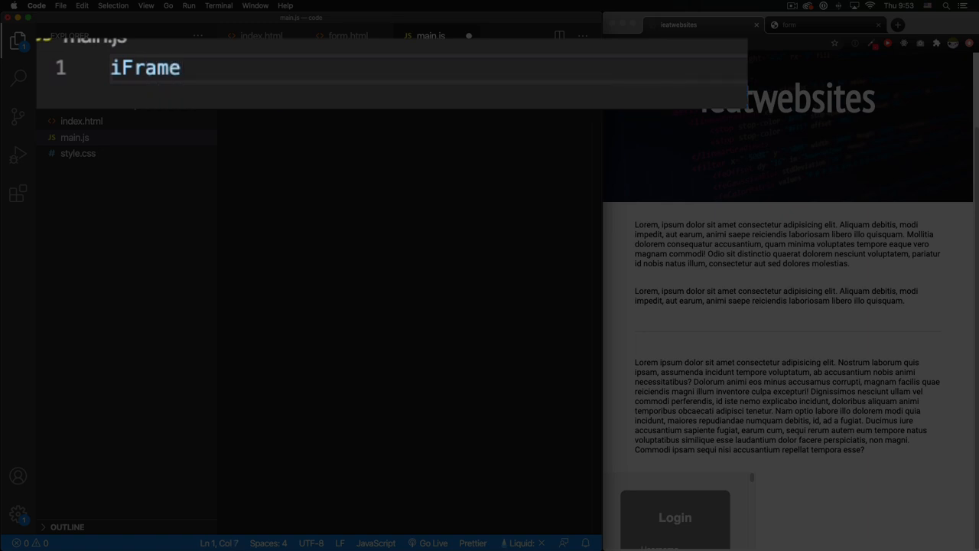
pyautogui.write('Re')
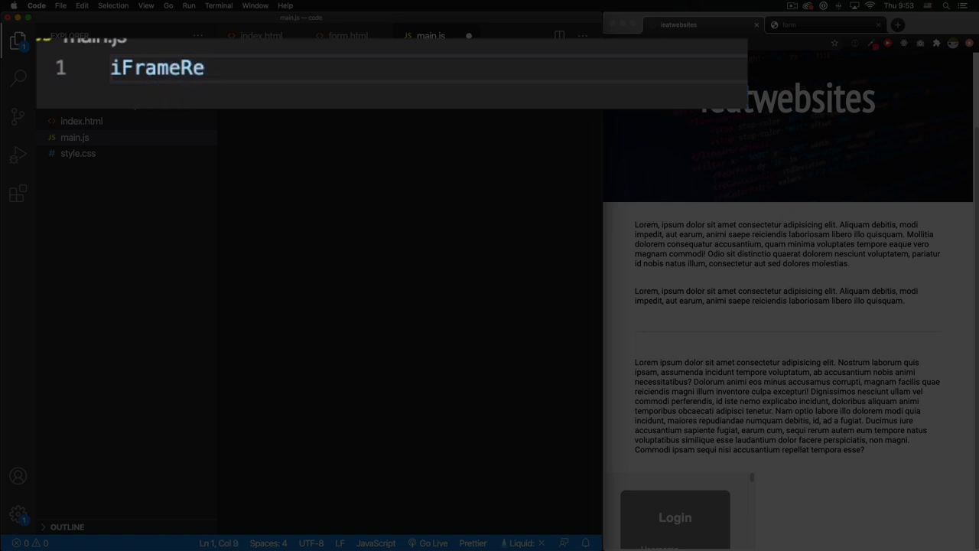
pyautogui.write('s')
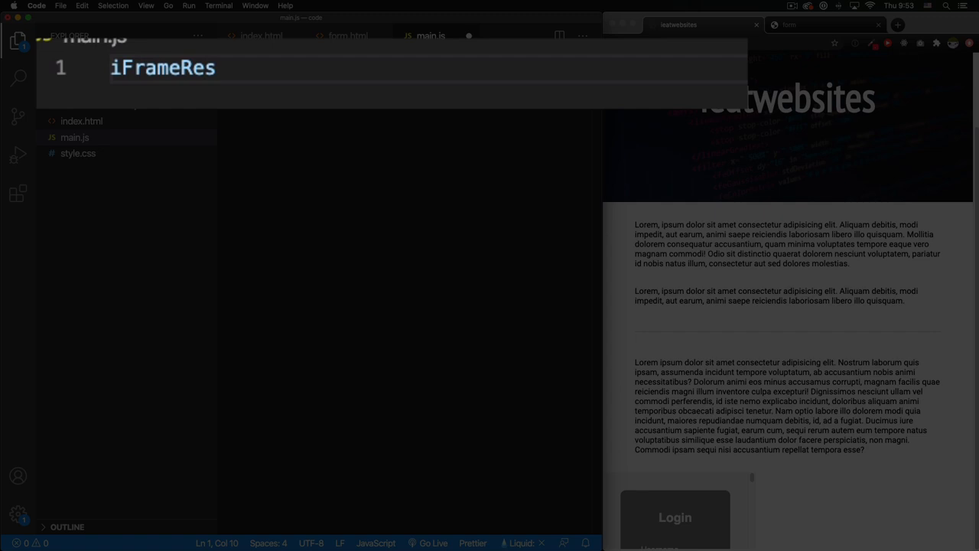
pyautogui.write('ize()')
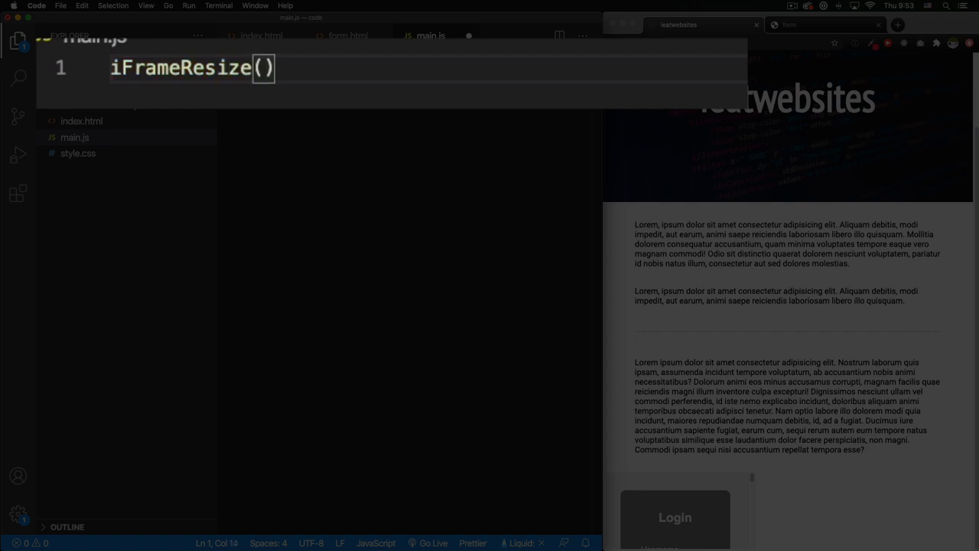
pyautogui.write('{}')
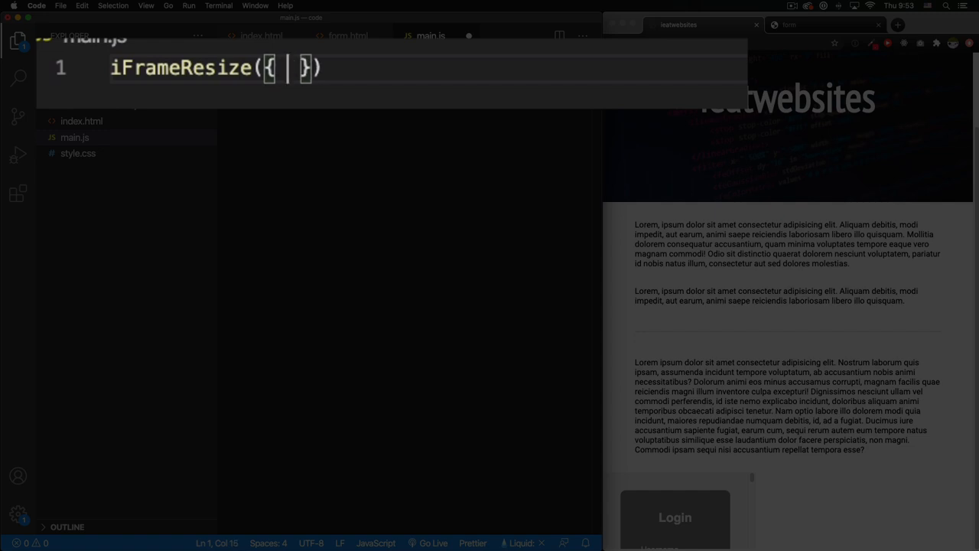
pyautogui.write('log: true')
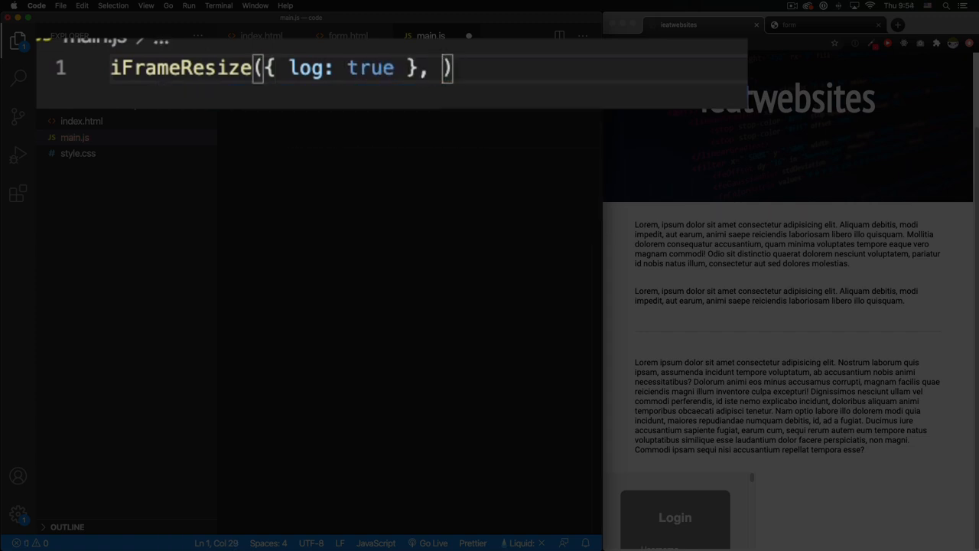
pyautogui.write("''")
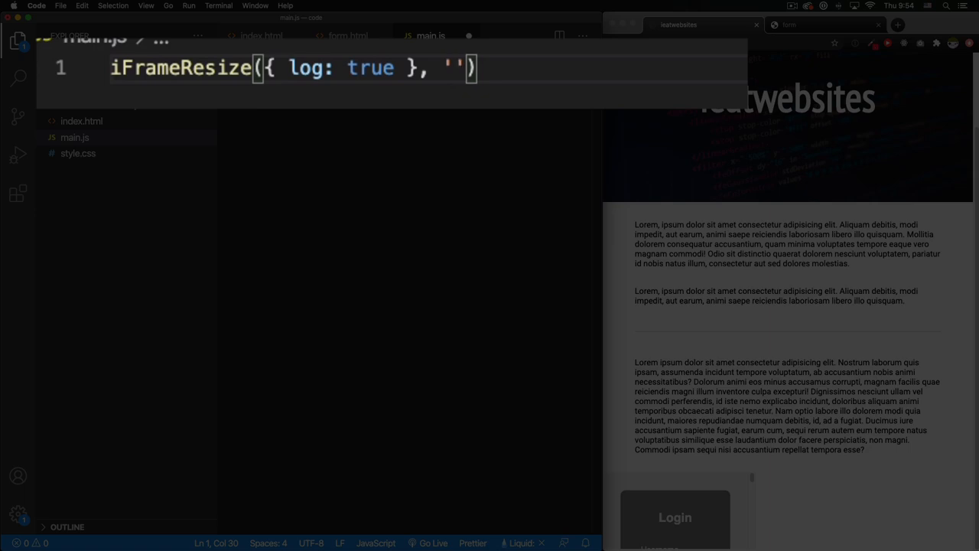
pyautogui.click(262, 36)
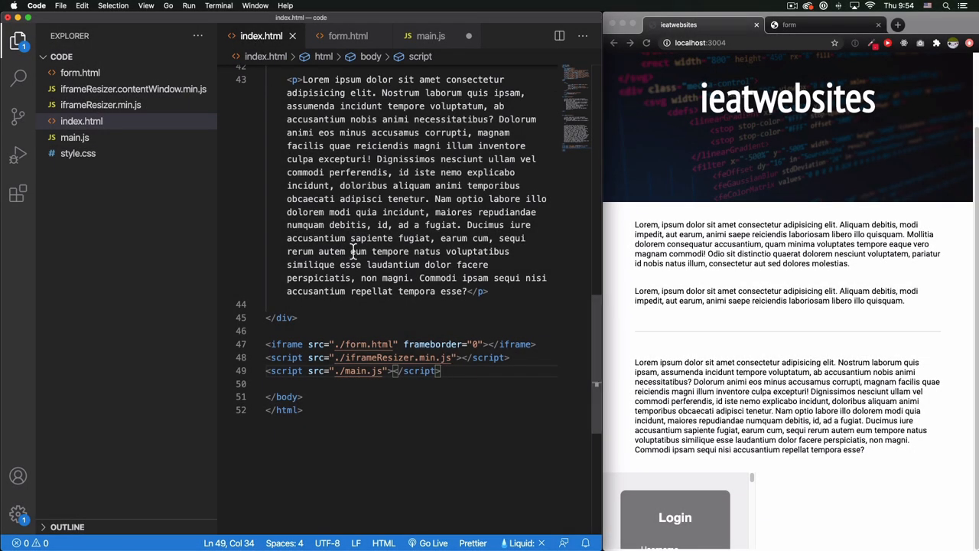
# - Give the iframe in index.html id="myiframe" and select the id value for reuse
pyautogui.click(535, 271)
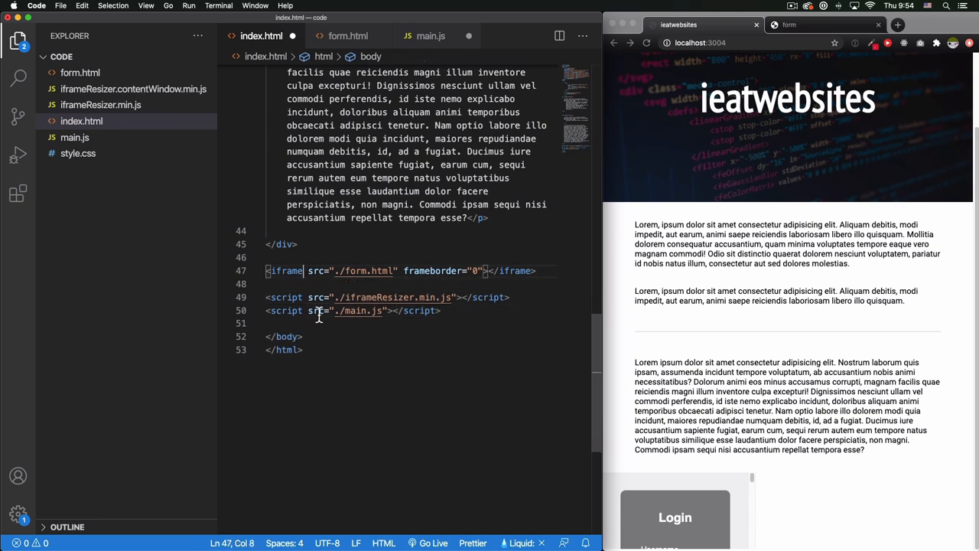
pyautogui.write('id="')
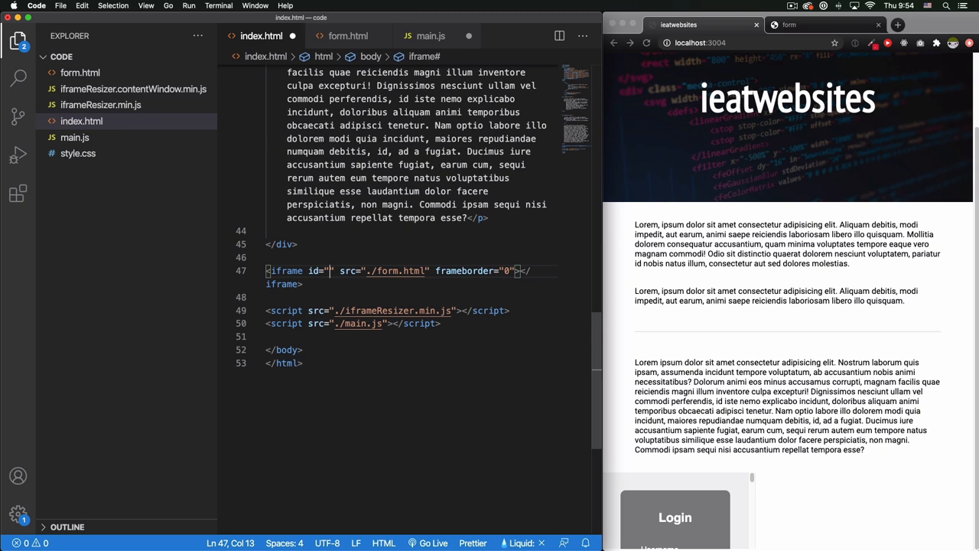
pyautogui.write('myiframe')
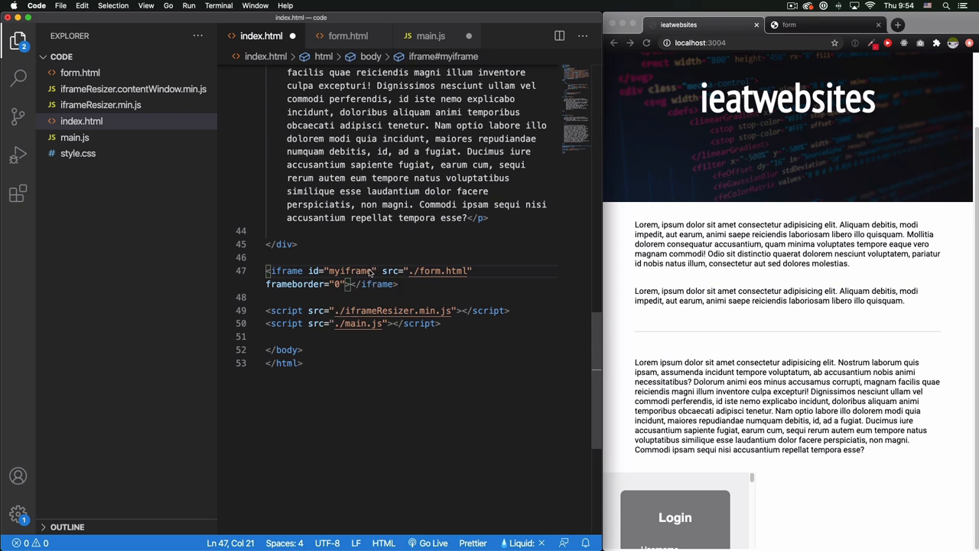
pyautogui.doubleClick(350, 271)
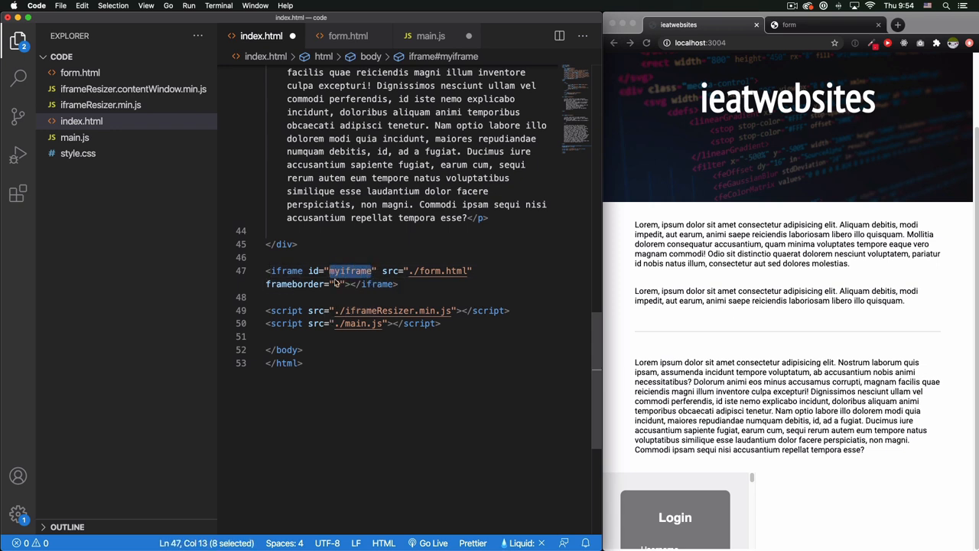
pyautogui.moveTo(410, 112)
pyautogui.write('0')
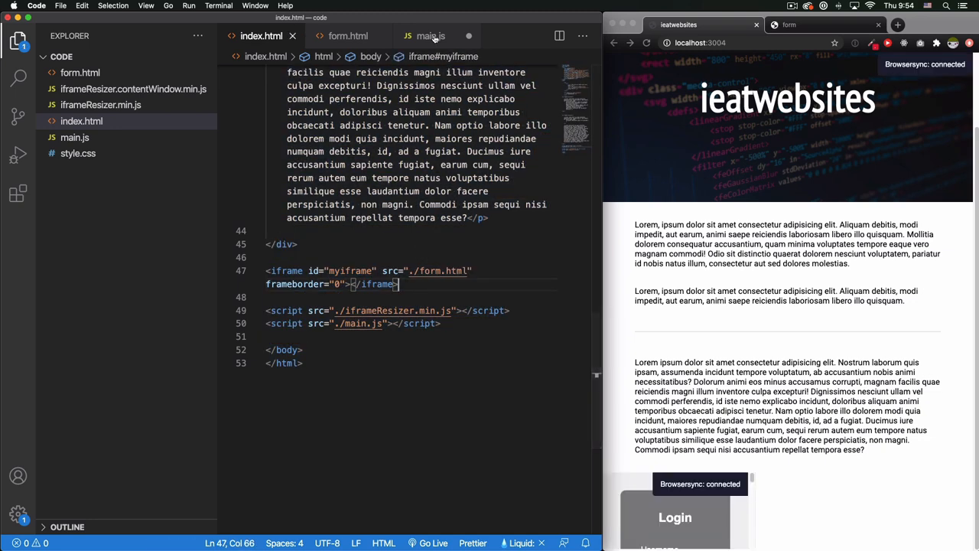
# - Enter '#myiframe' as the selector argument of iFrameResize in main.js
pyautogui.click(432, 37)
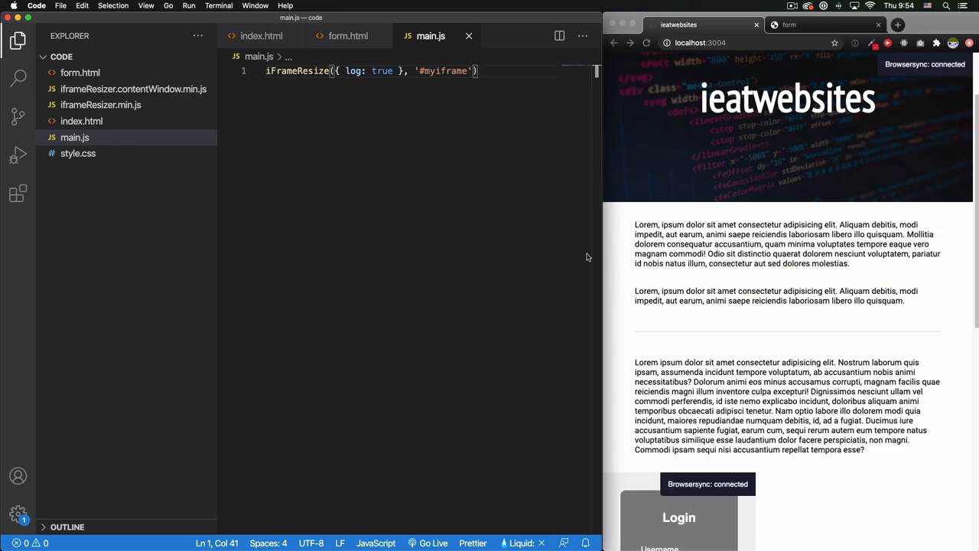
pyautogui.scroll(-3)
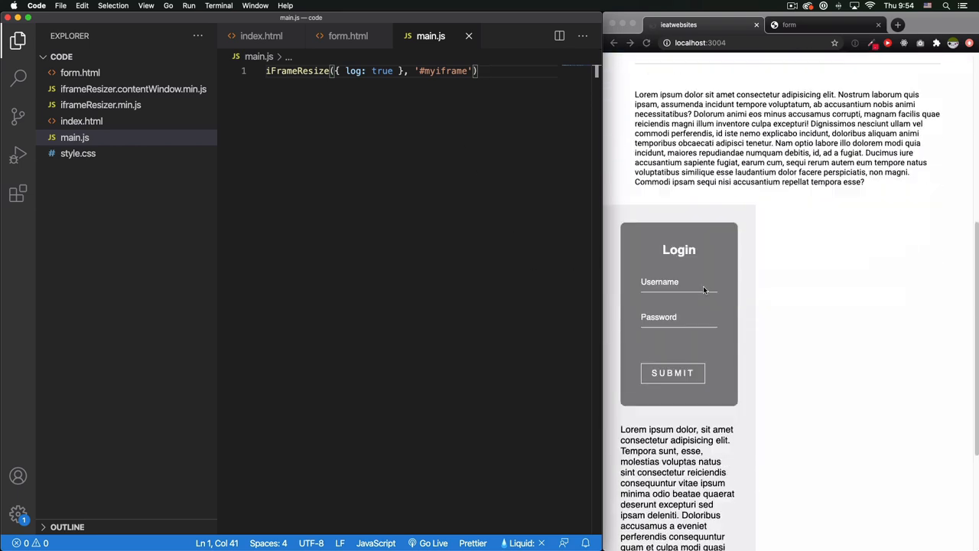
# - Scroll the localhost page to confirm the full-height login form and its text show without inner scrolling
pyautogui.scroll(-3)
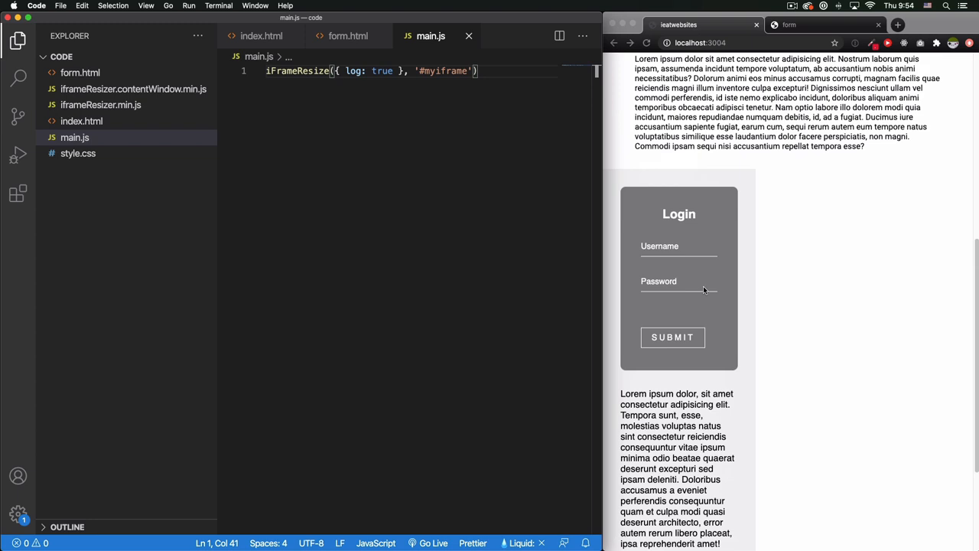
pyautogui.scroll(-3)
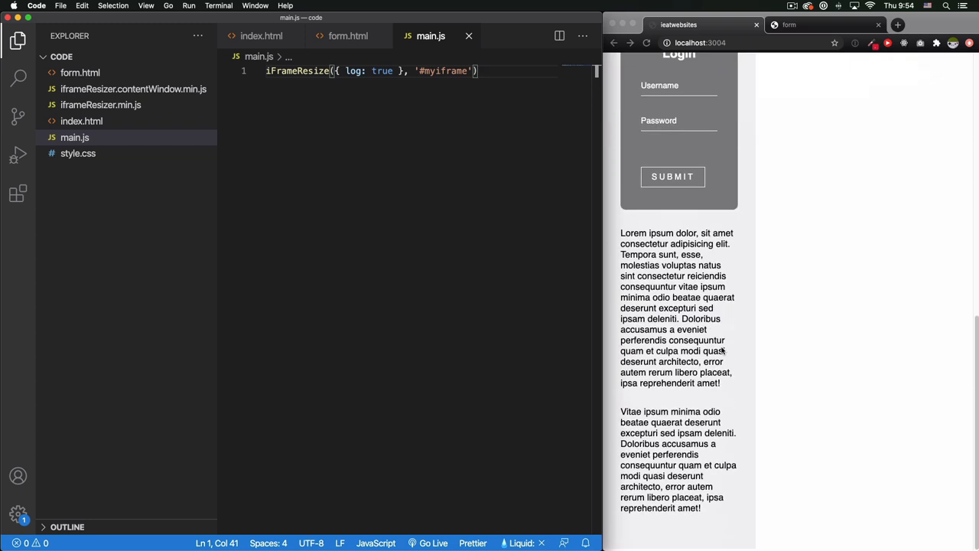
pyautogui.scroll(3)
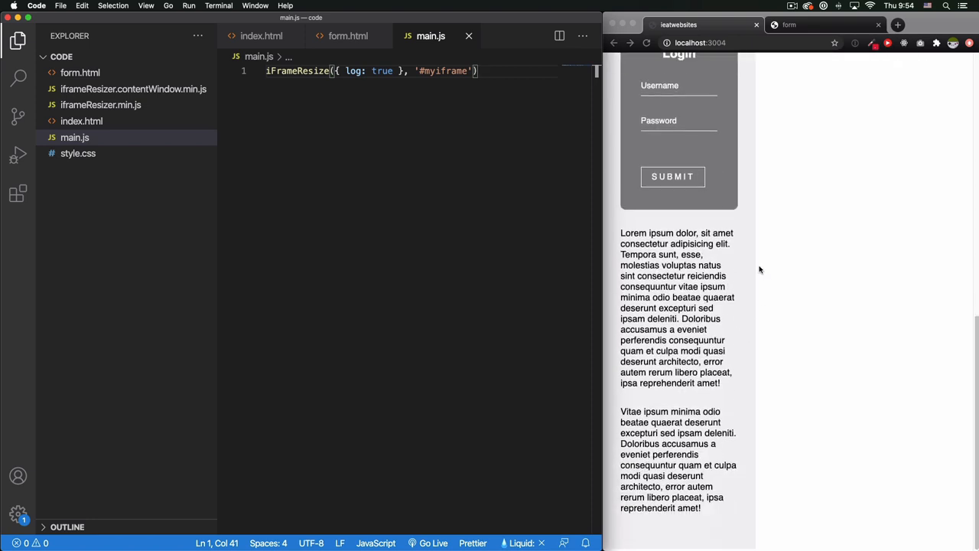
pyautogui.moveTo(679, 312)
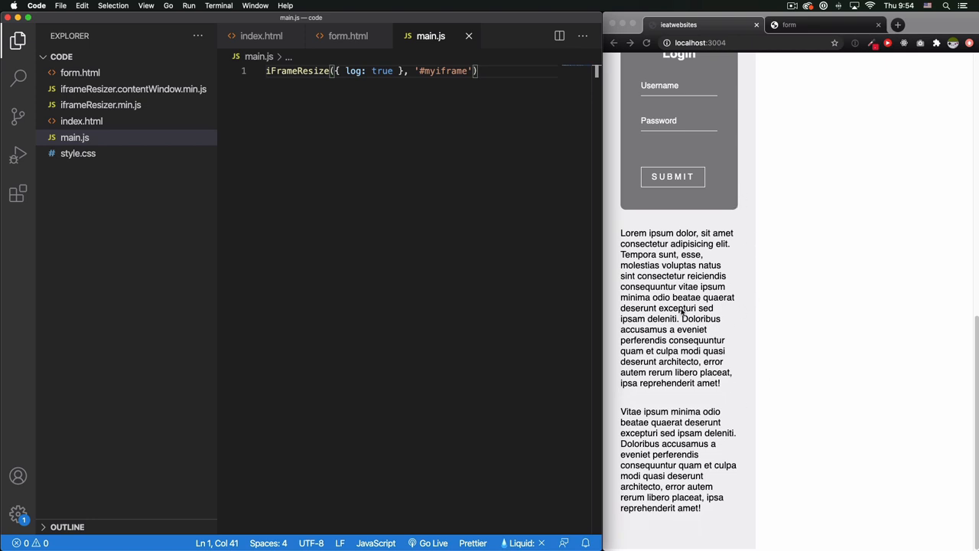
pyautogui.scroll(-3)
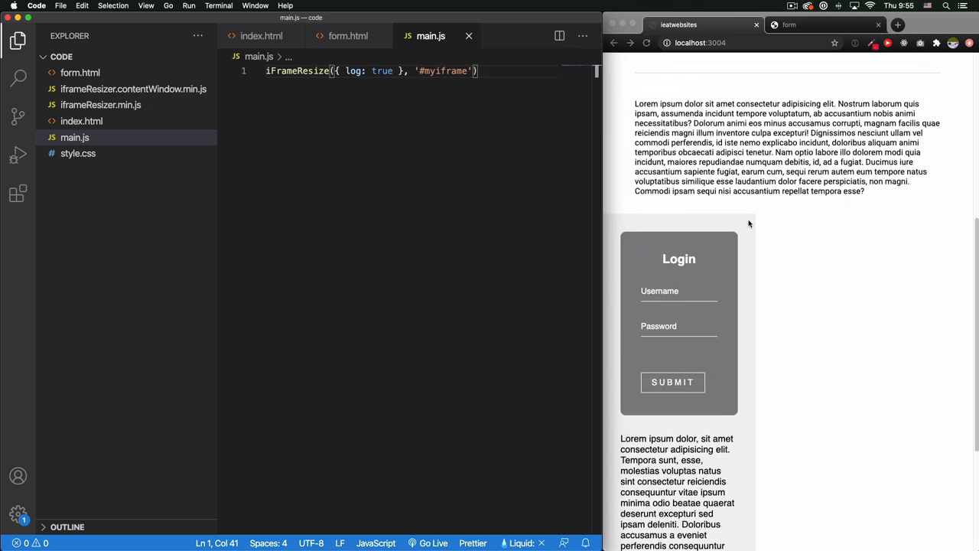
pyautogui.moveTo(717, 220)
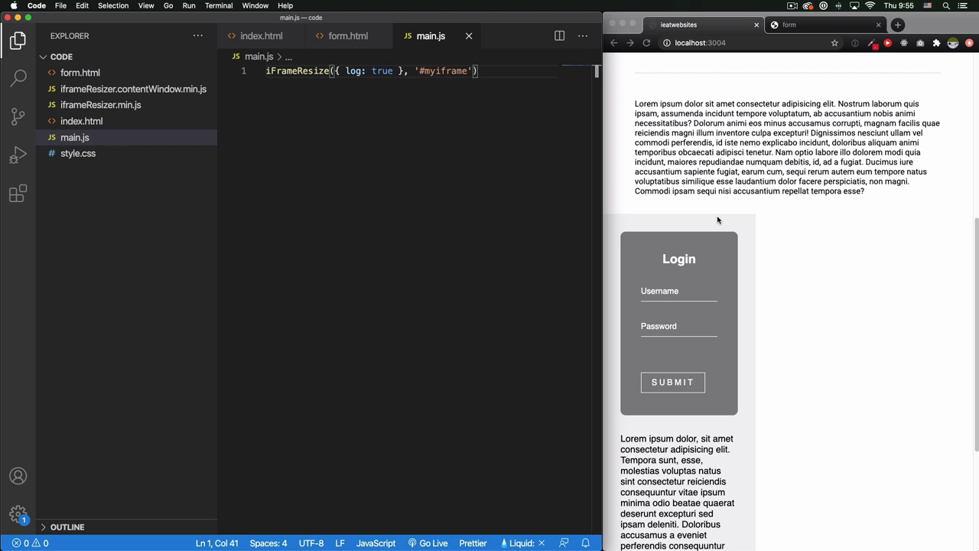
pyautogui.moveTo(758, 221)
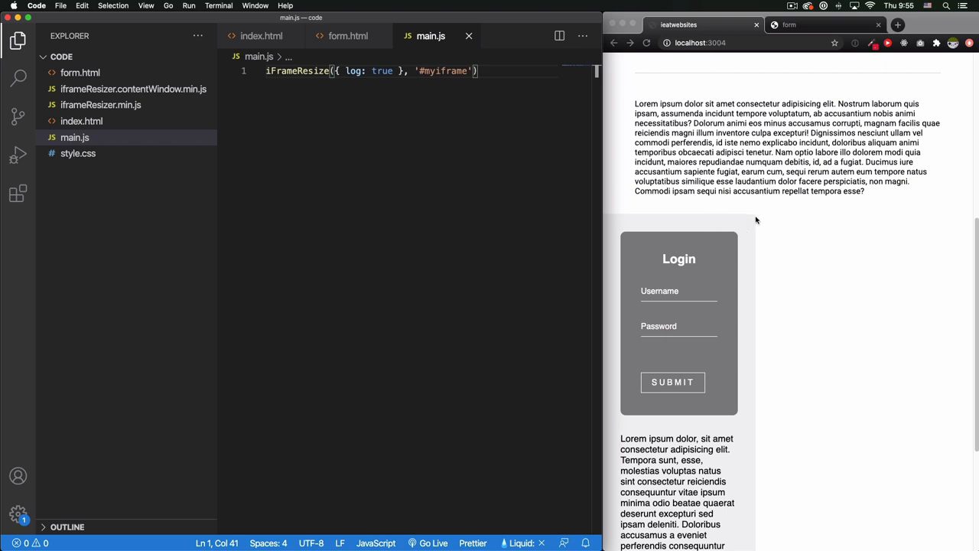
pyautogui.moveTo(724, 236)
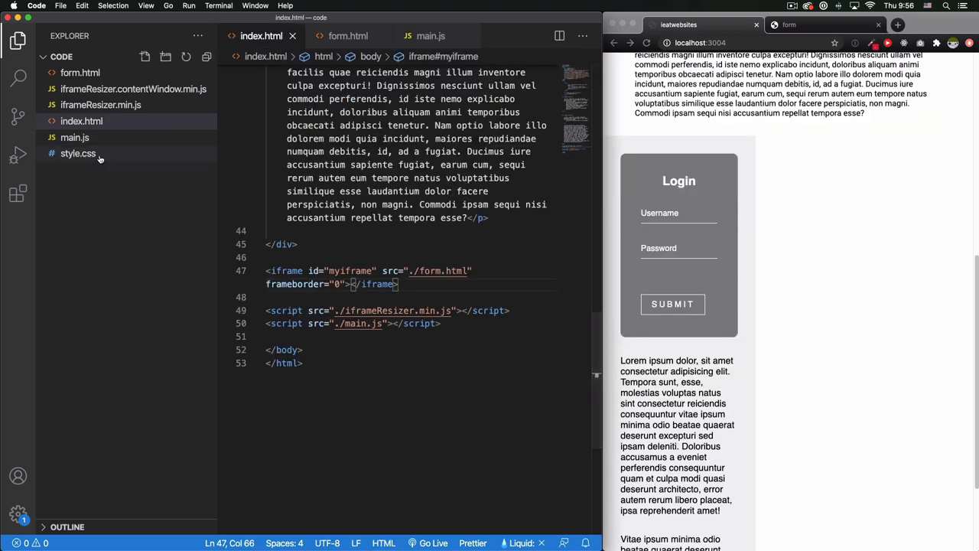
# - Add a #myiframe rule in style.css with min-width: 100% below the last rule
pyautogui.click(77, 153)
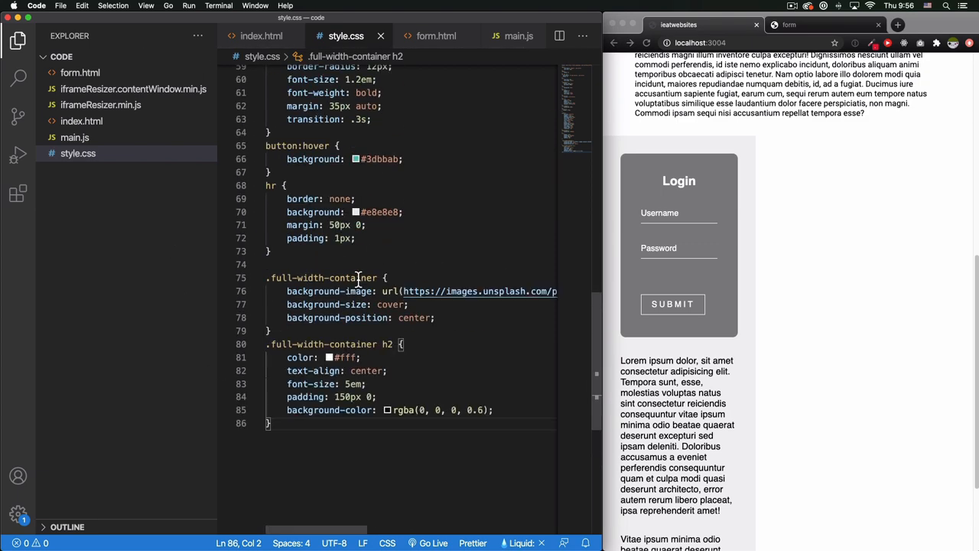
pyautogui.scroll(-3)
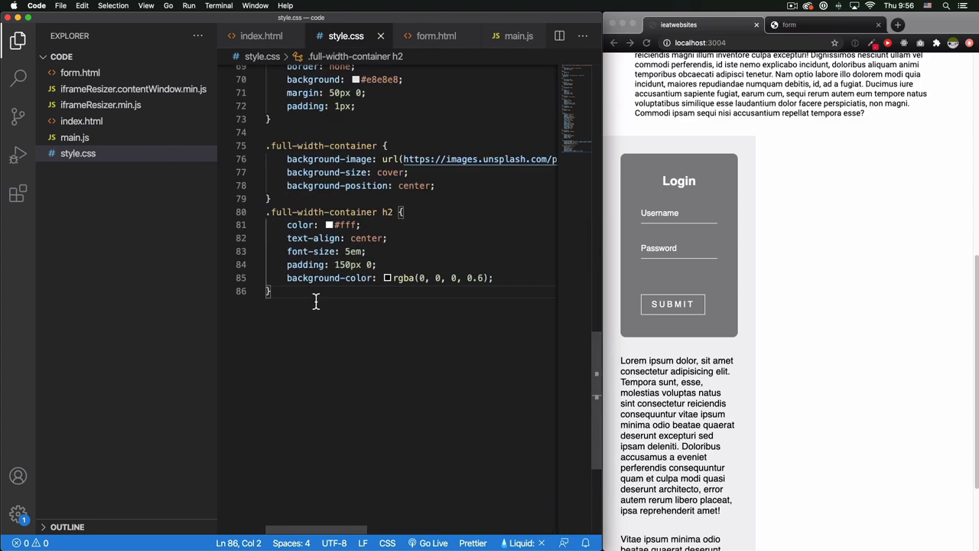
pyautogui.press('Enter')
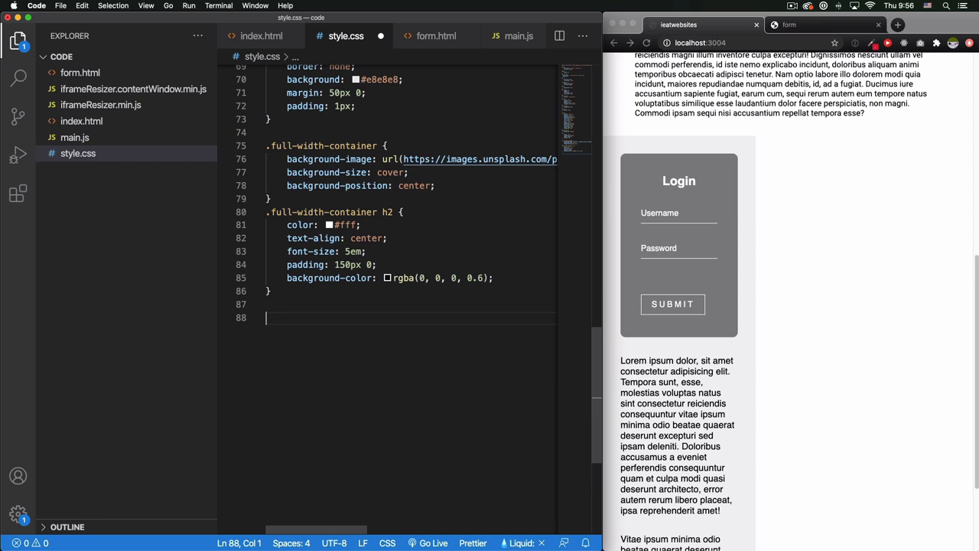
pyautogui.write('#my')
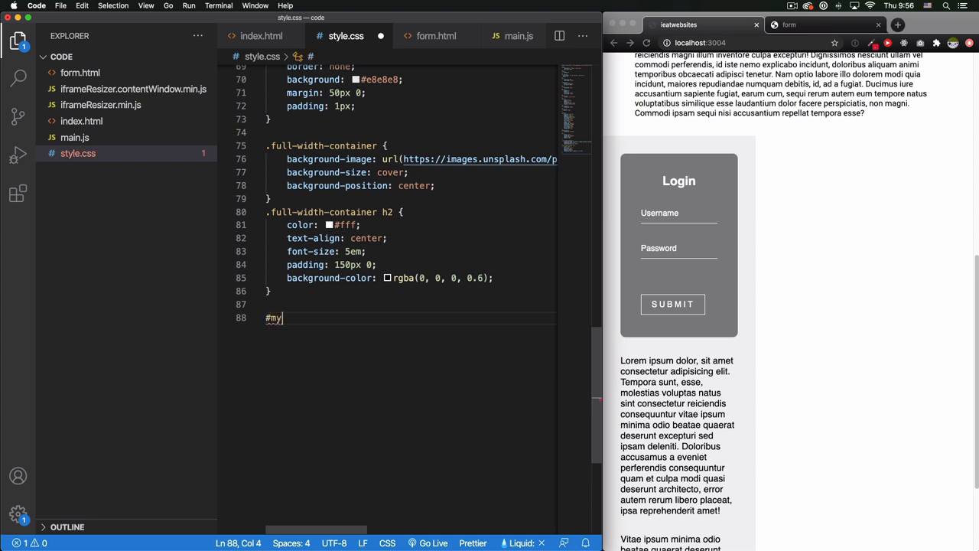
pyautogui.write('iframe')
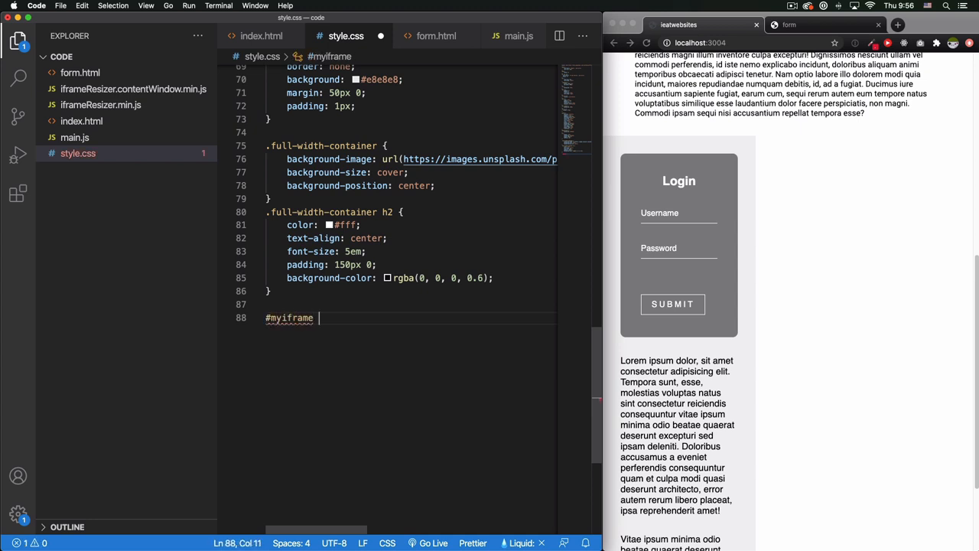
pyautogui.write('{')
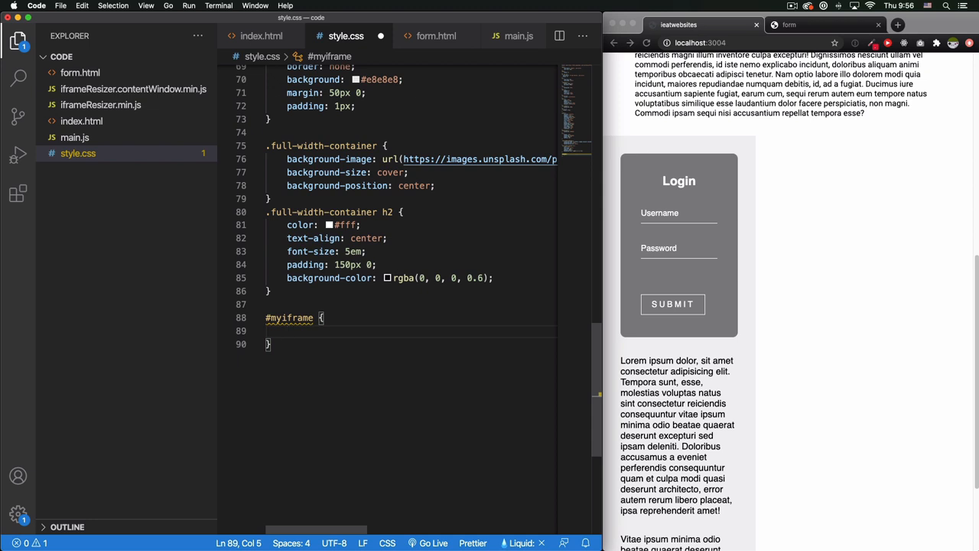
pyautogui.write('width: ;')
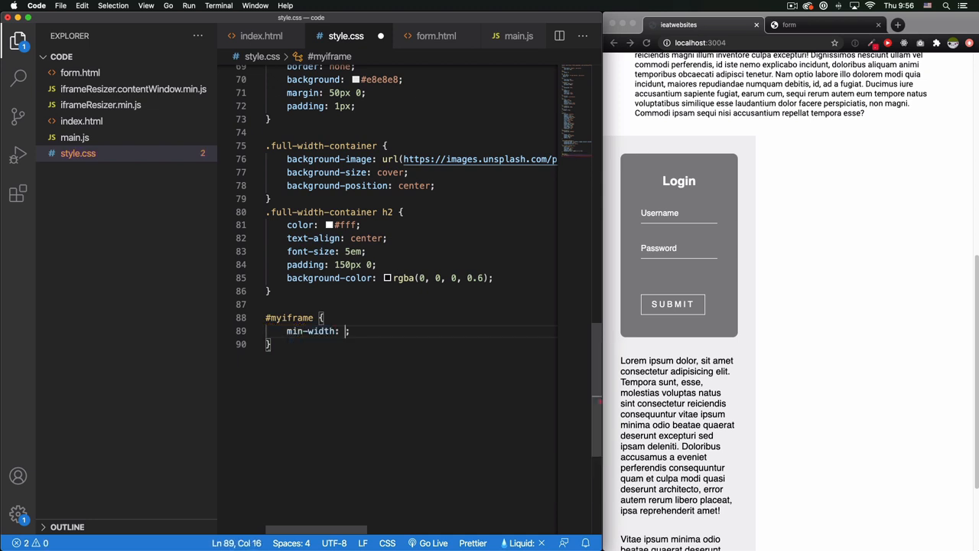
pyautogui.write('100%')
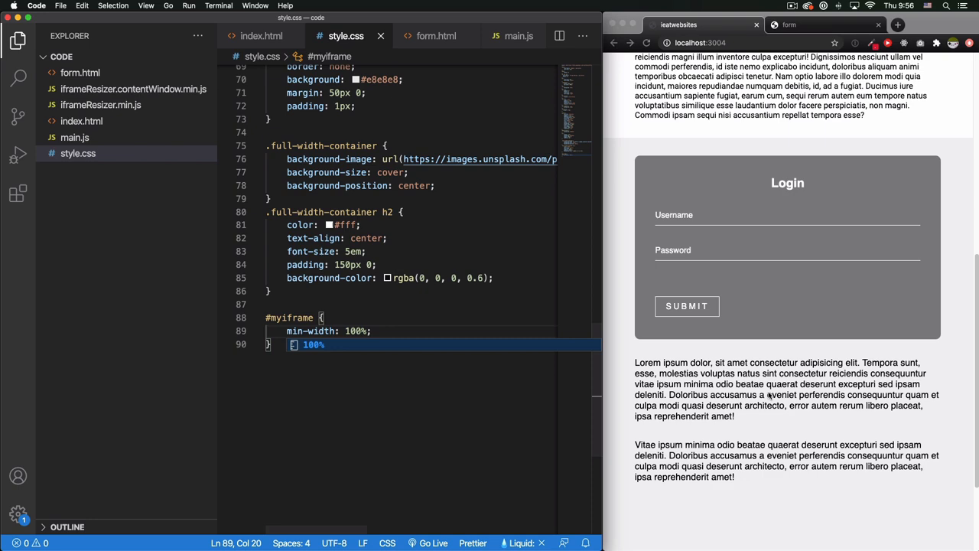
# - Show the emulated device at 100% zoom and bring up the device list
pyautogui.scroll(3)
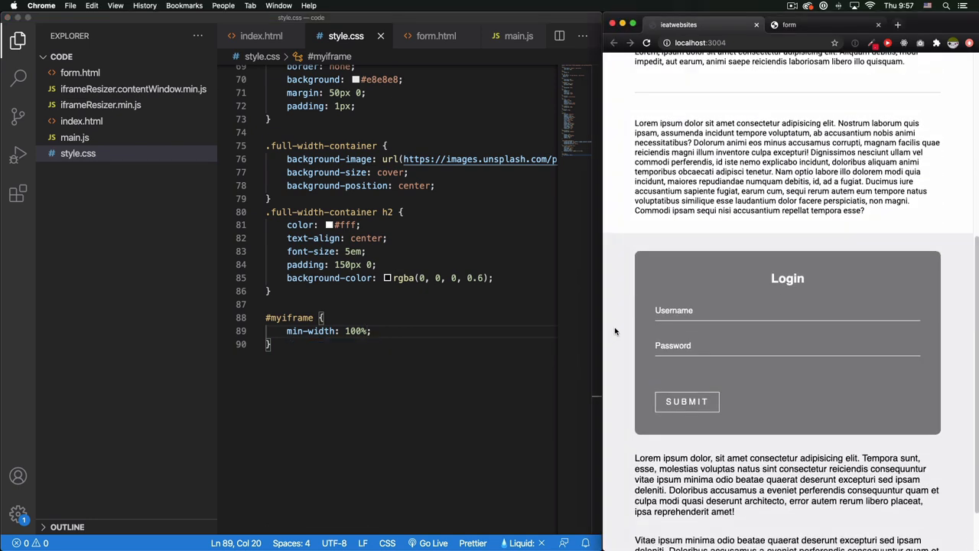
pyautogui.moveTo(653, 386)
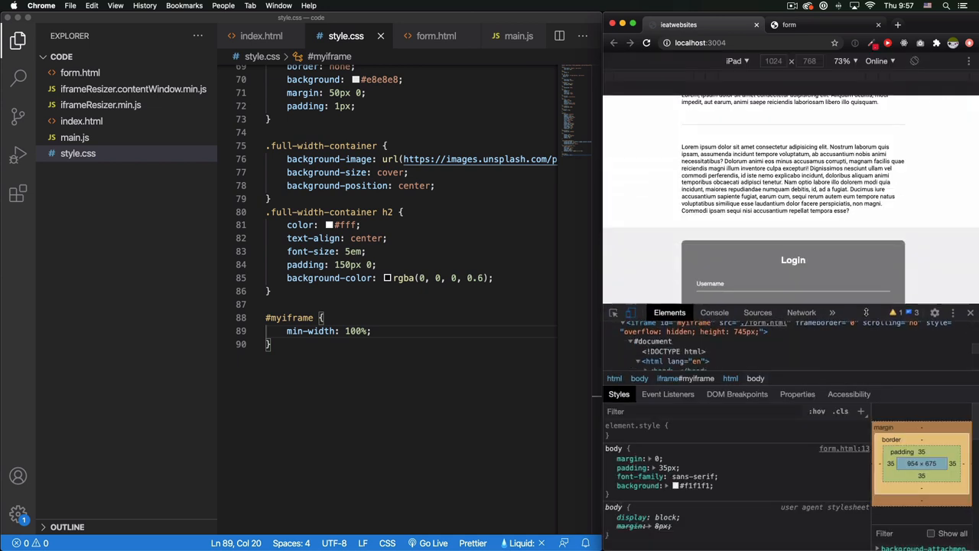
pyautogui.click(738, 61)
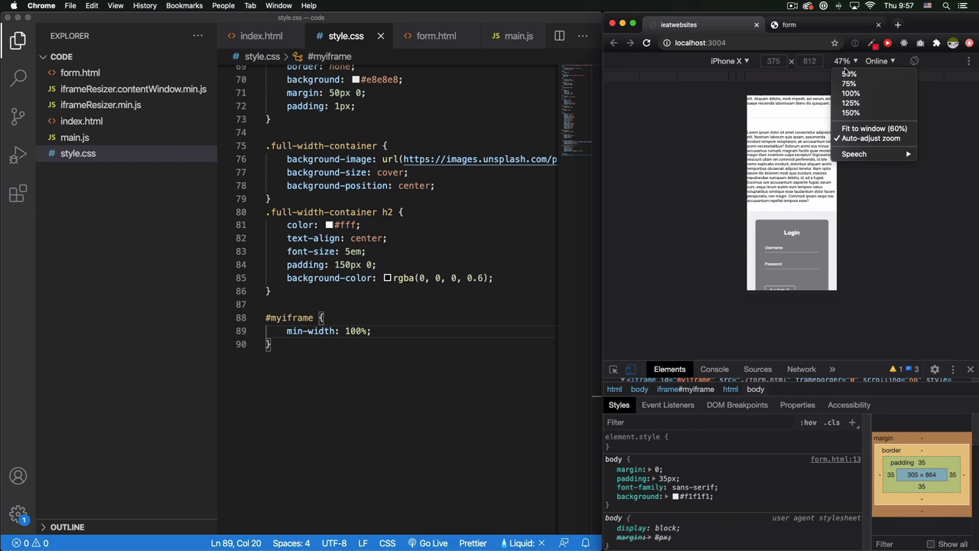
pyautogui.click(850, 93)
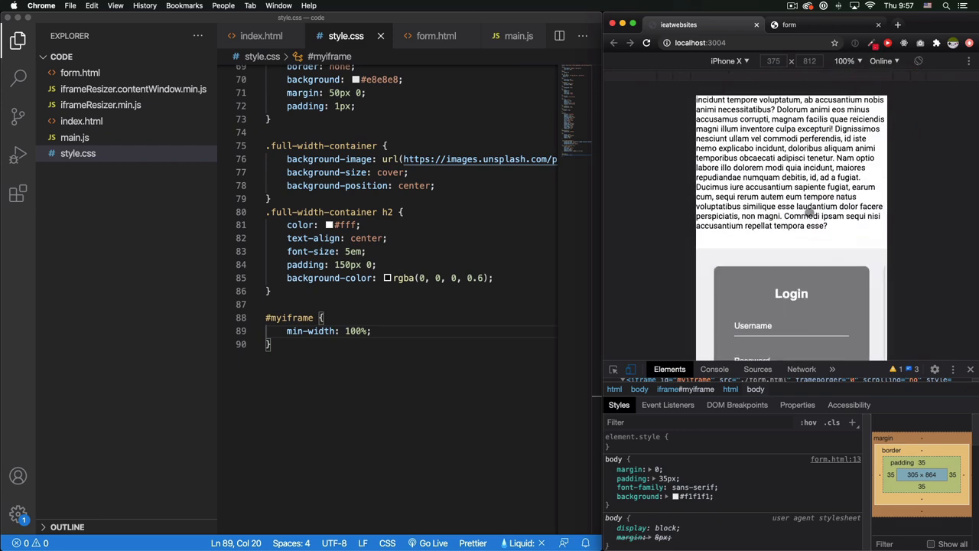
pyautogui.scroll(-3)
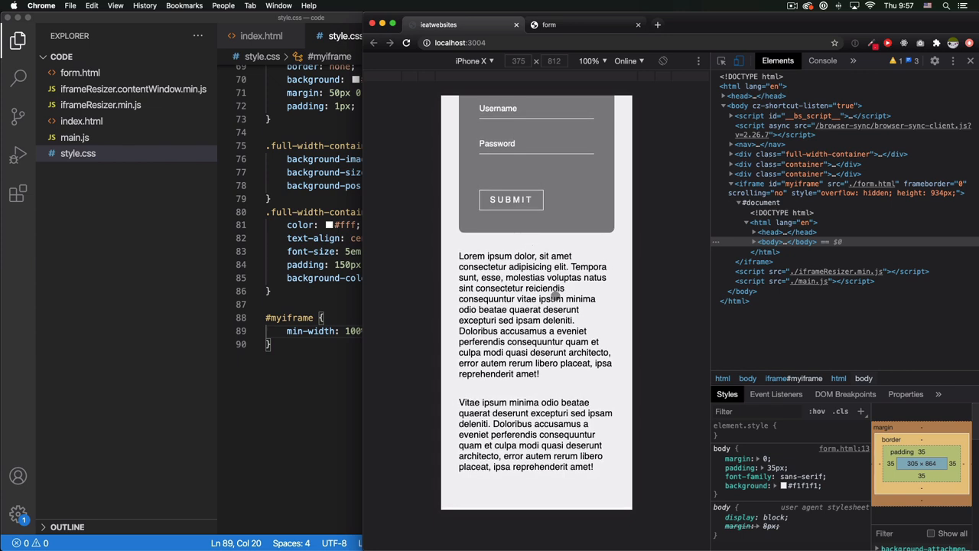
pyautogui.click(471, 62)
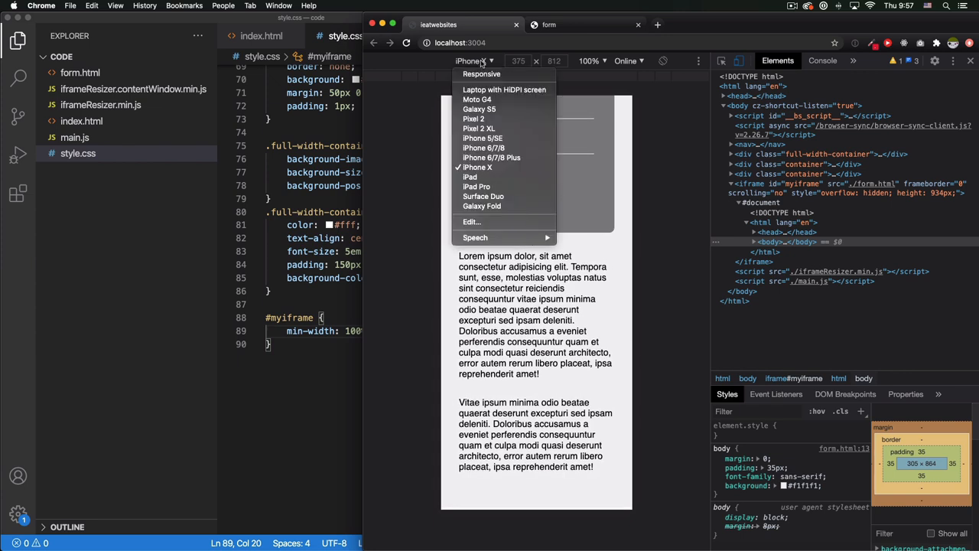
# - Switch to the Responsive viewport and drag its edge narrower in stages to watch the iframe height
pyautogui.click(480, 74)
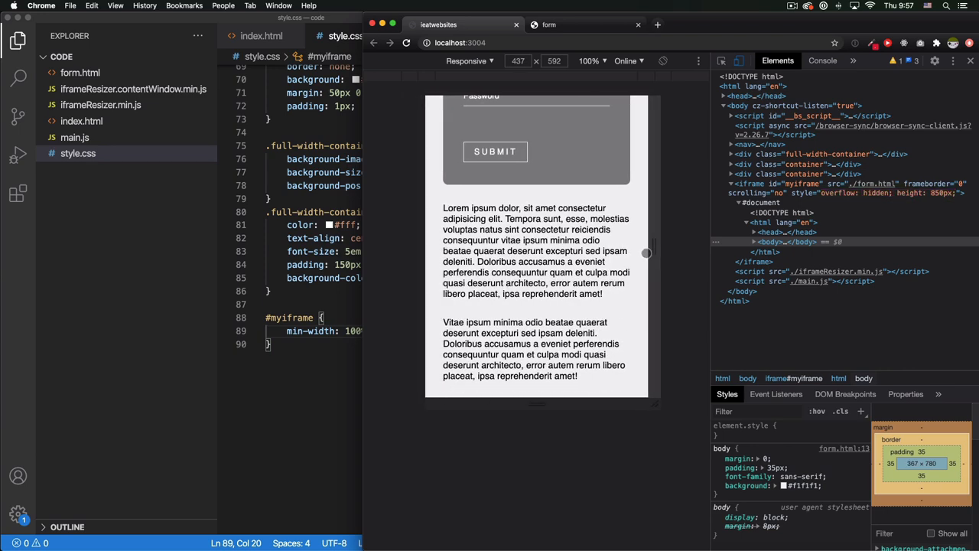
pyautogui.moveTo(650, 252); pyautogui.dragTo(656, 252)
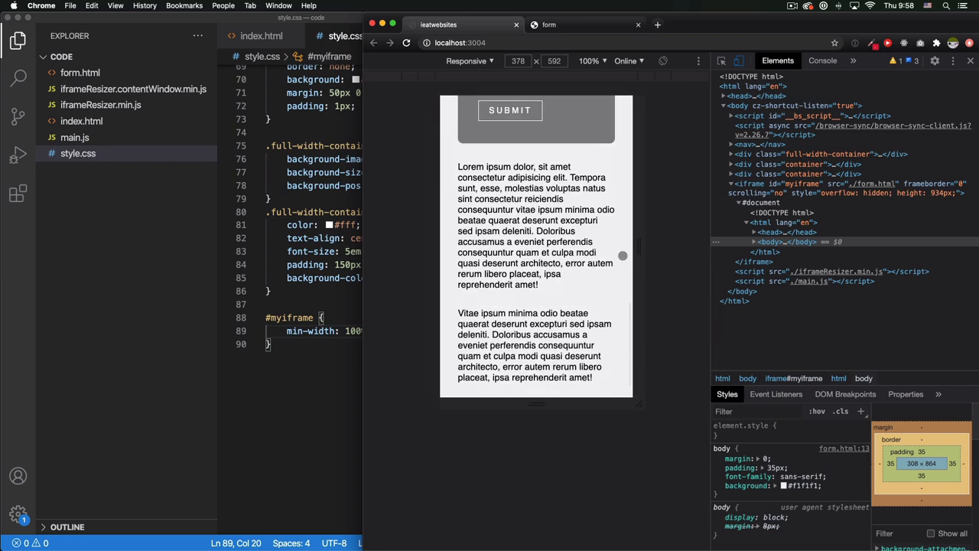
pyautogui.moveTo(623, 254); pyautogui.dragTo(637, 254)
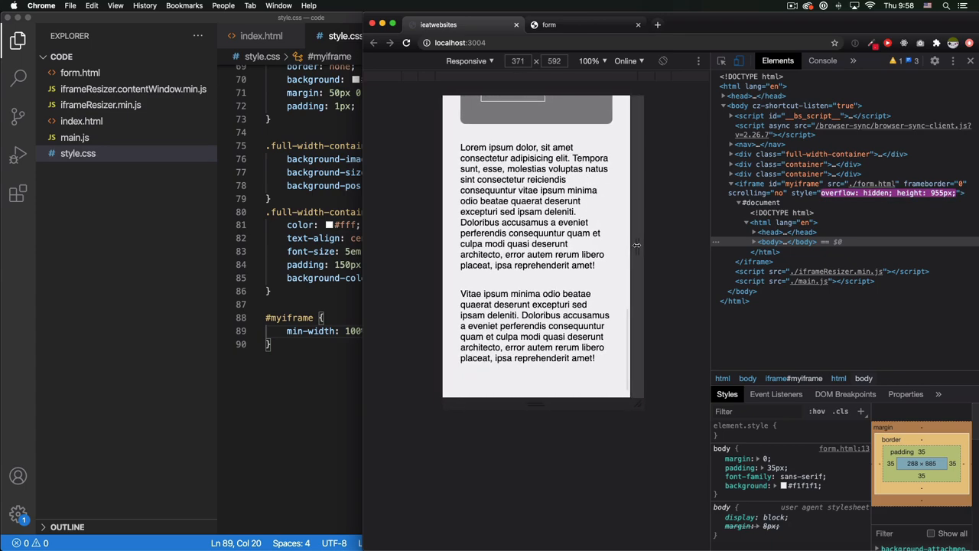
pyautogui.moveTo(638, 248); pyautogui.dragTo(670, 248)
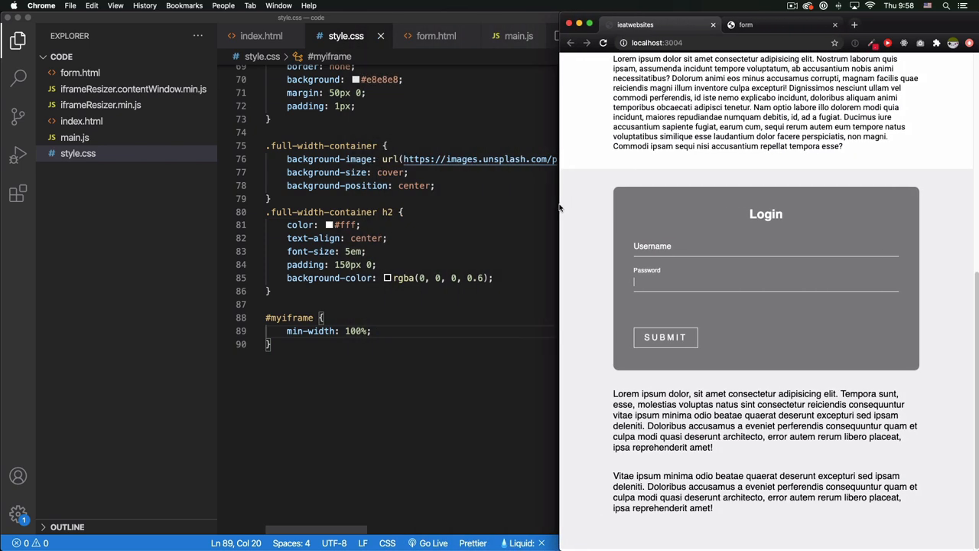
# - Switch to form.html and select a Lorem ipsum paragraph ready to duplicate
pyautogui.click(436, 37)
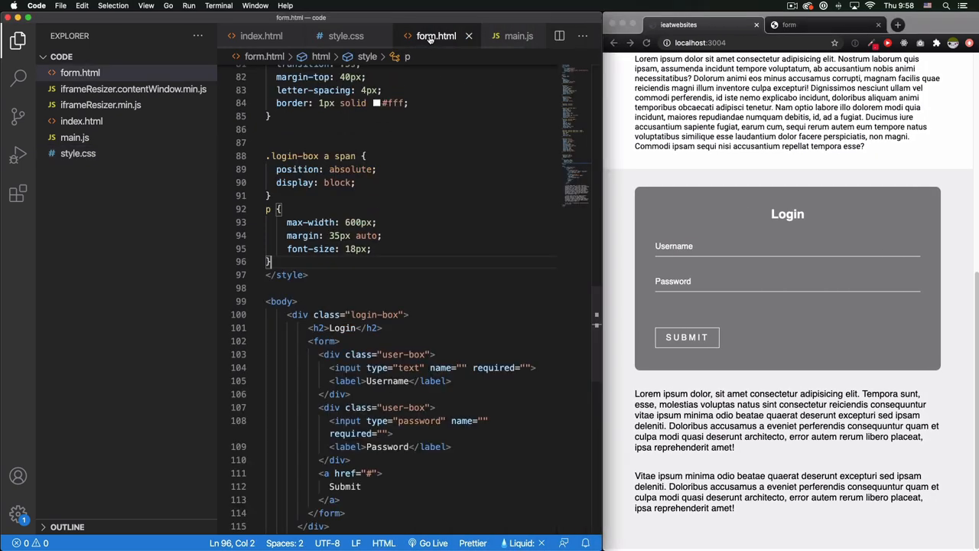
pyautogui.scroll(-3)
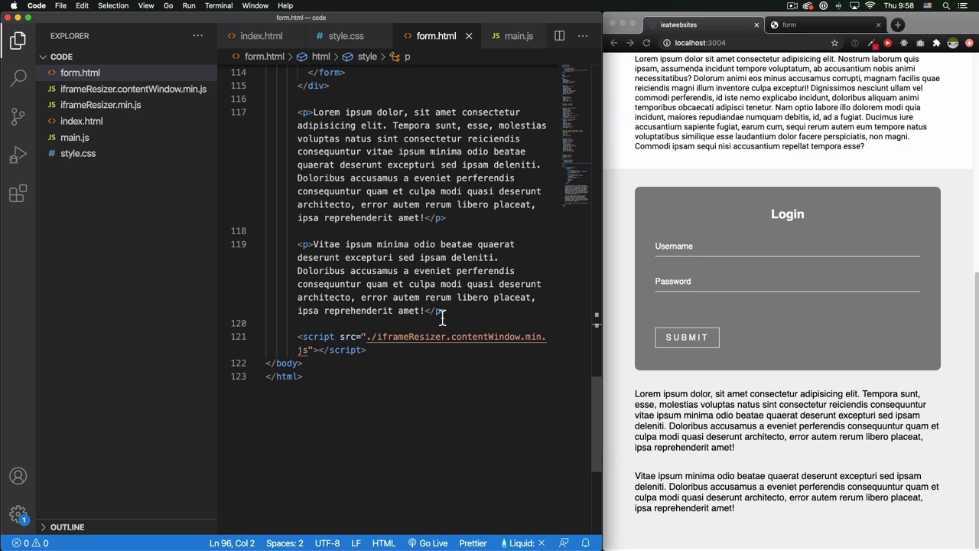
pyautogui.moveTo(297, 245); pyautogui.dragTo(447, 311)
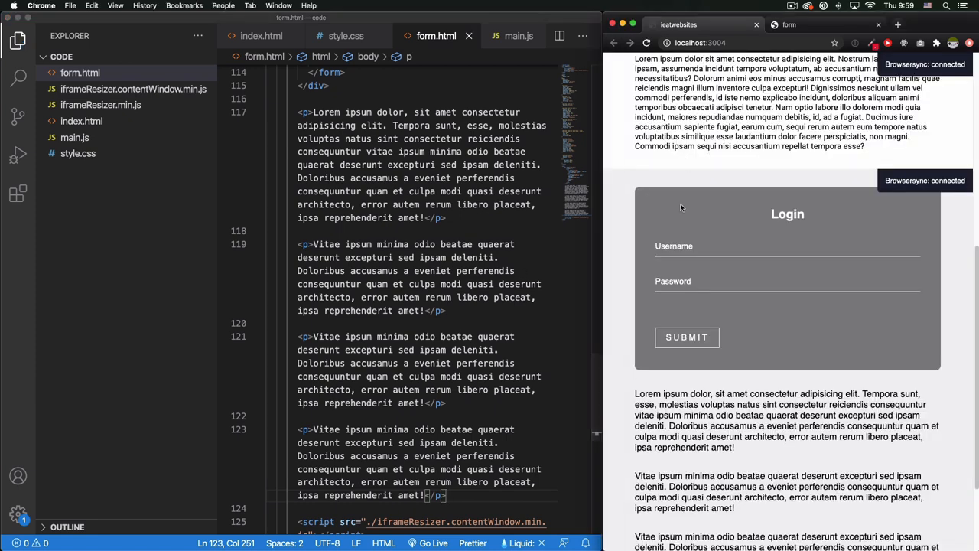
pyautogui.scroll(3)
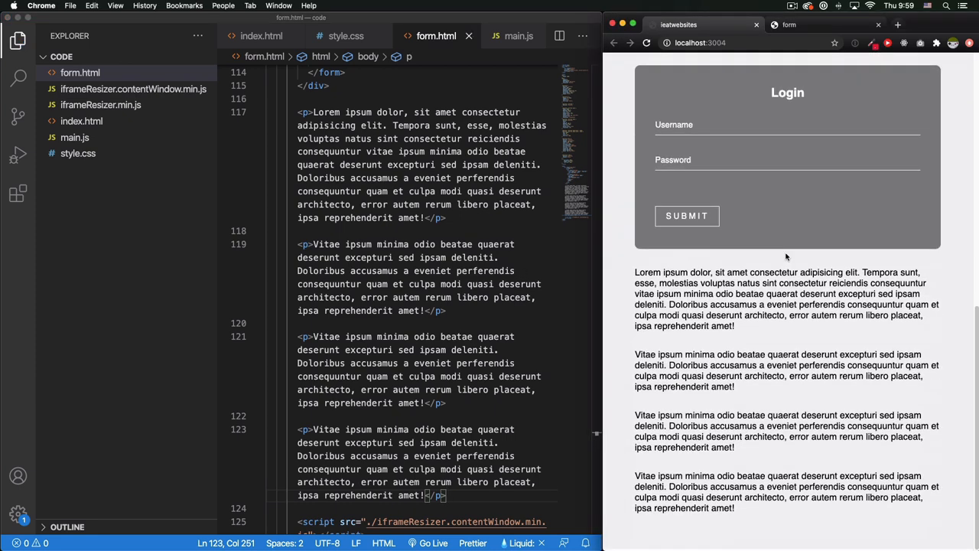
pyautogui.moveTo(636, 315)
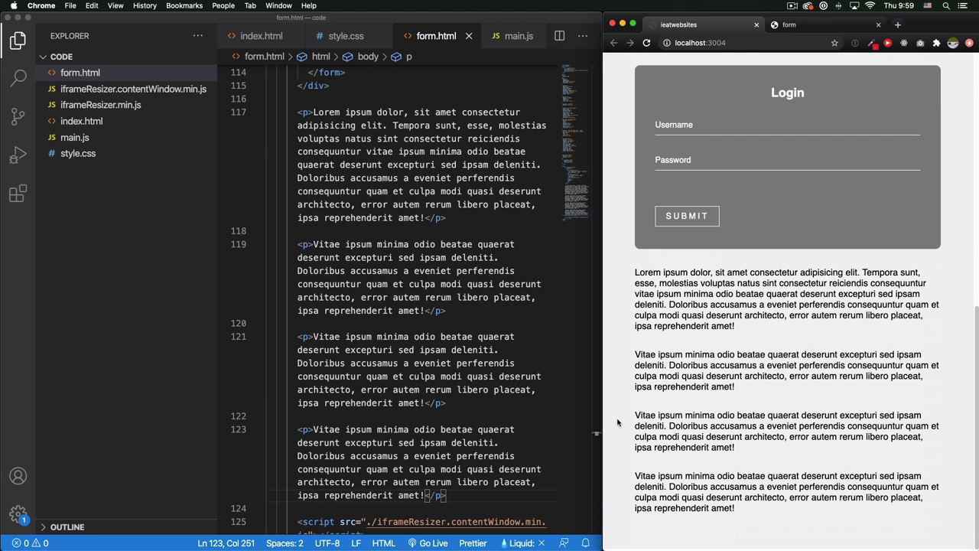
pyautogui.moveTo(626, 297)
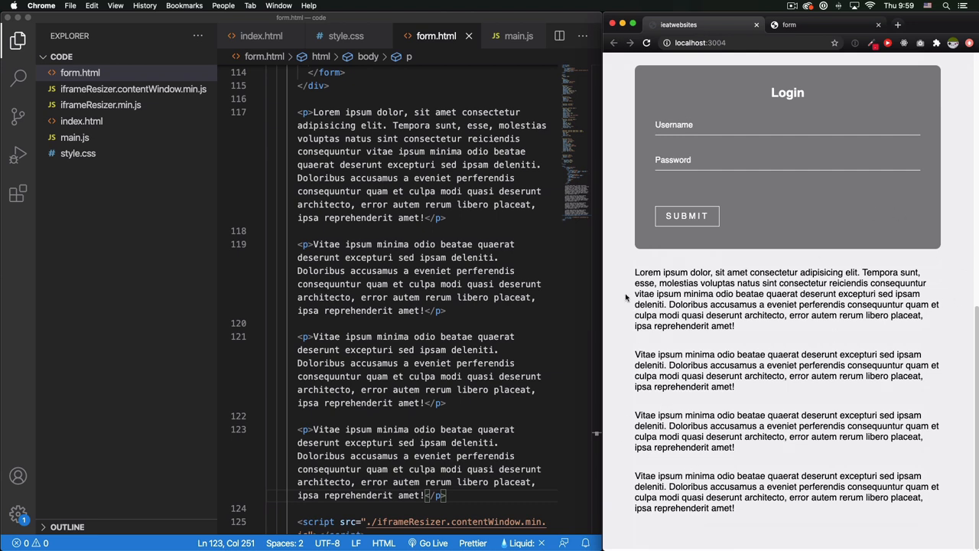